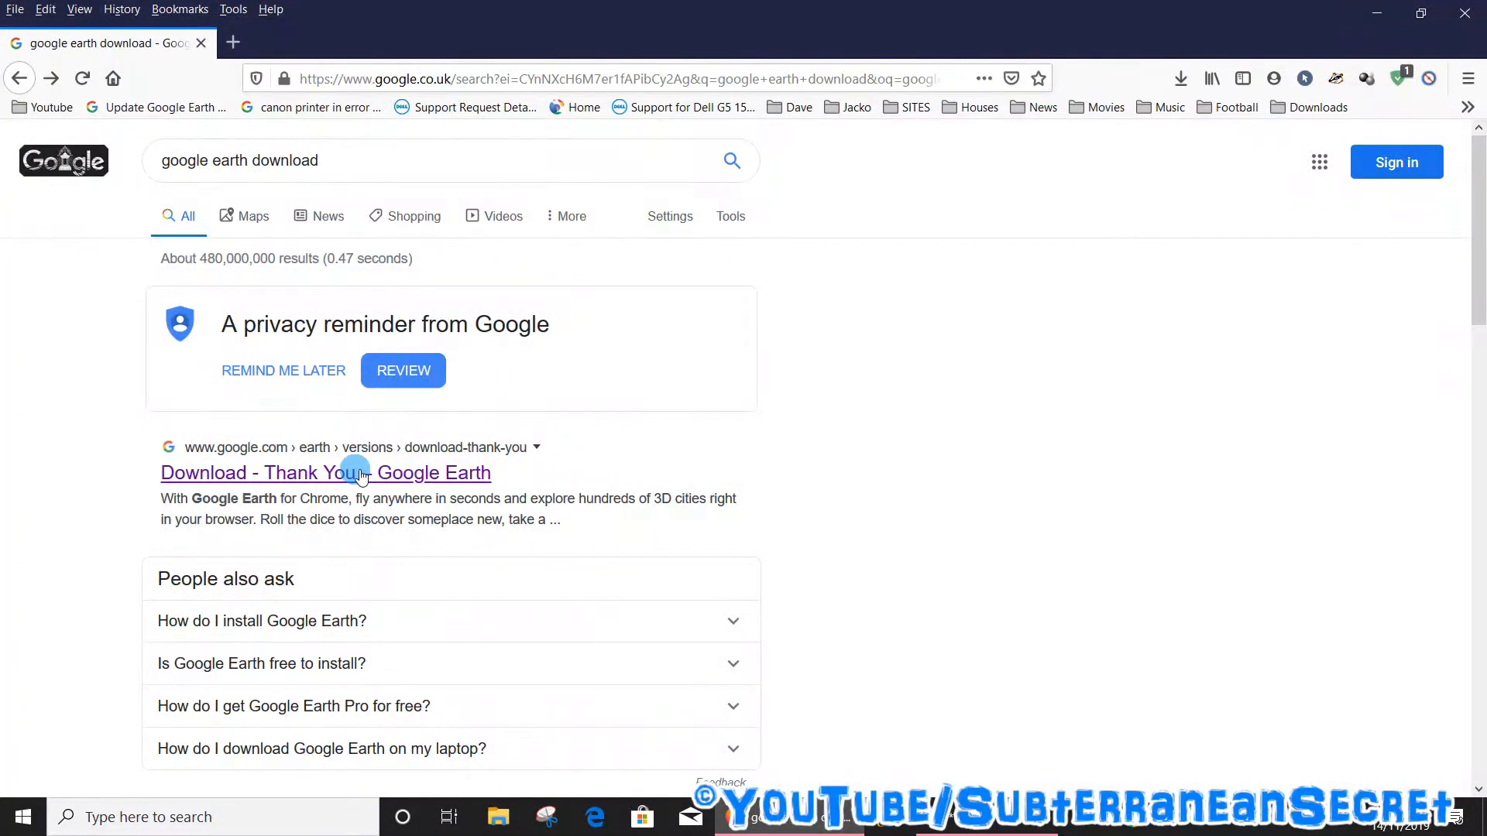
Follow the 'Download - Thank You - Google Earth' result to fetch the Google Earth Pro setup.
left_click(325, 472)
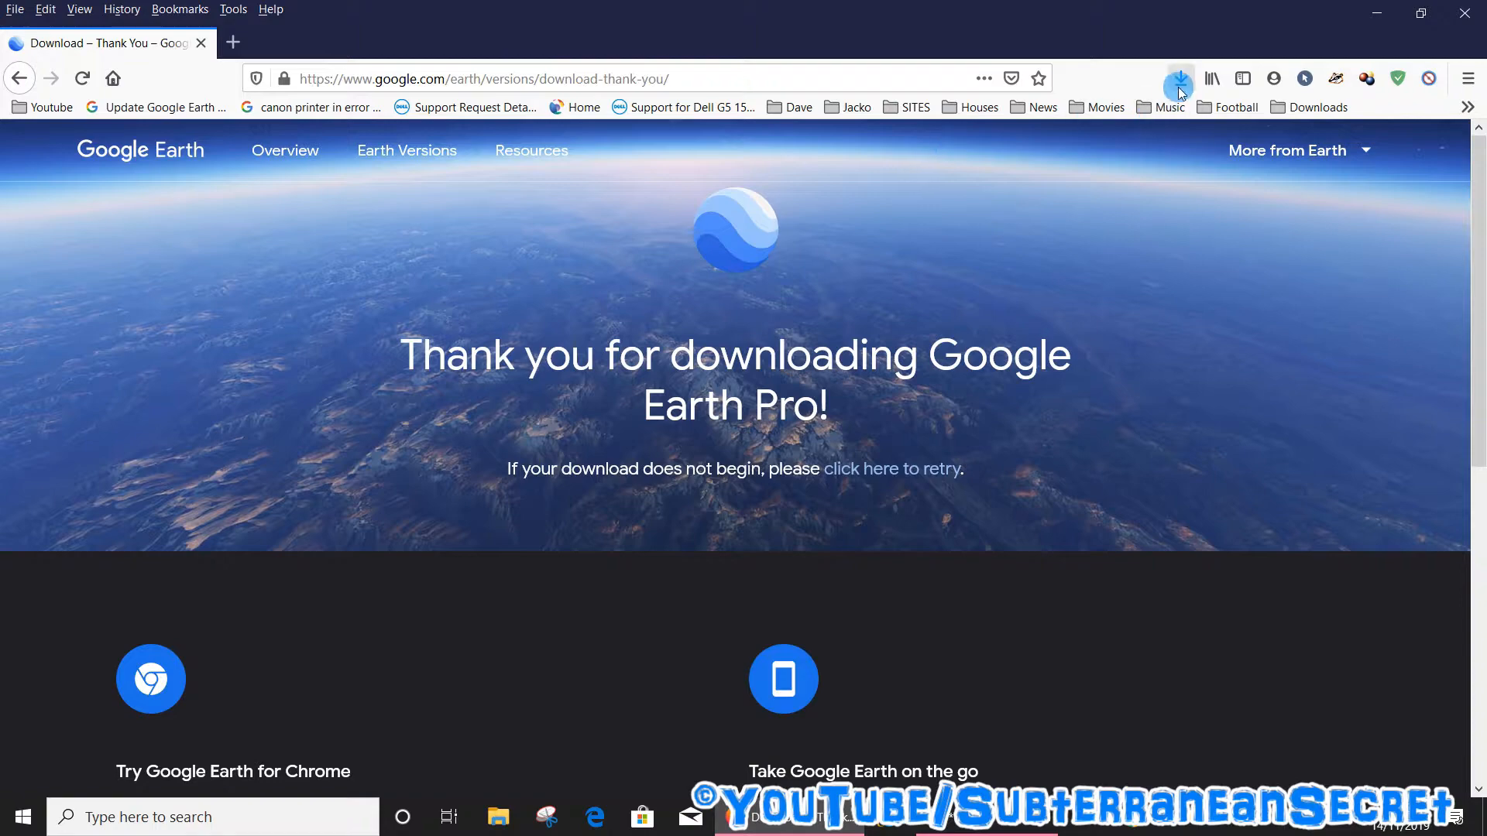
mouse_move(827, 145)
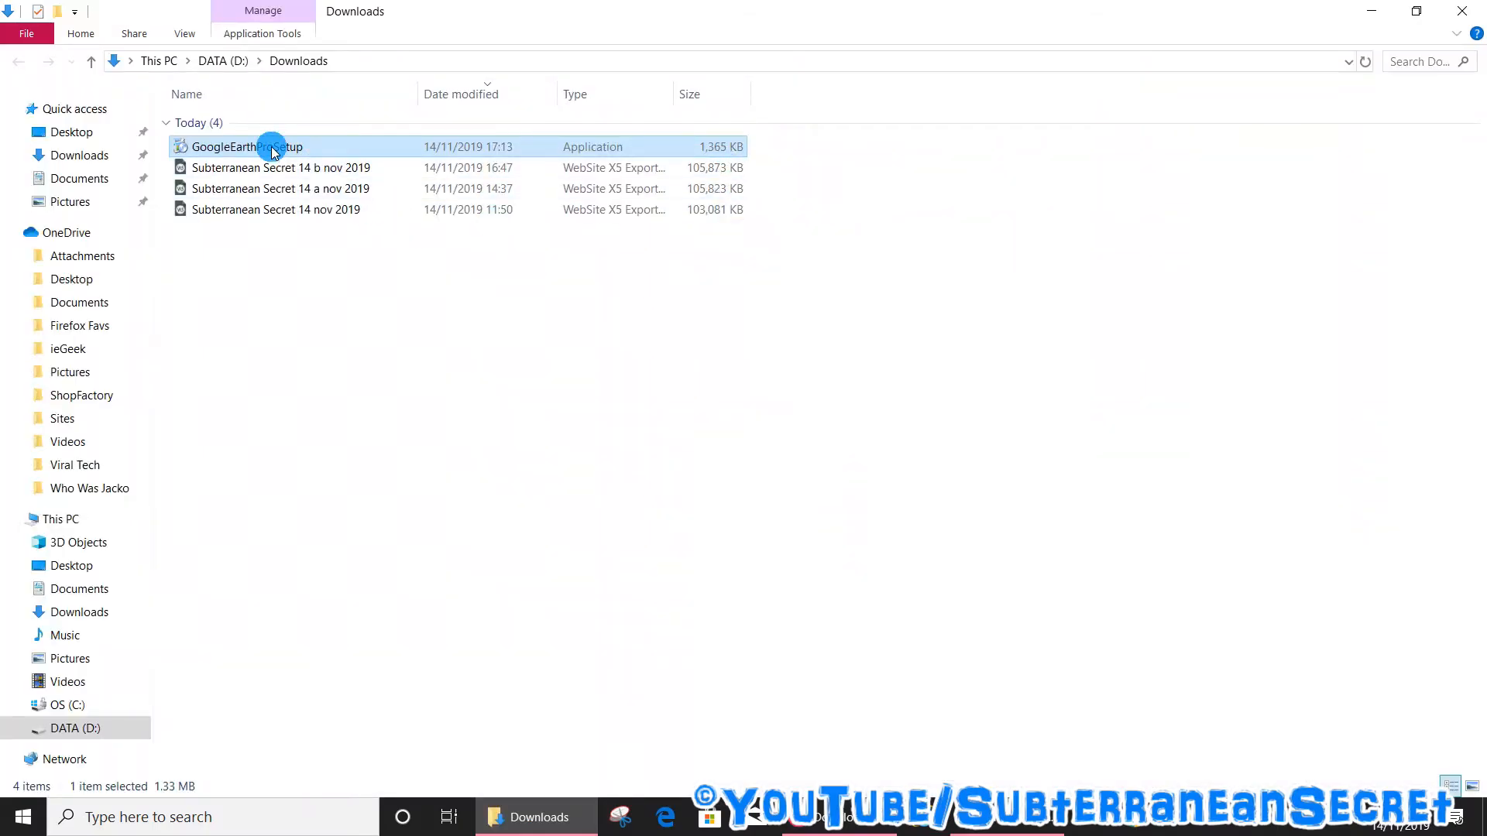
Run GoogleEarthProSetup from Downloads, which fails with error code 0x80070057.
double_click(246, 147)
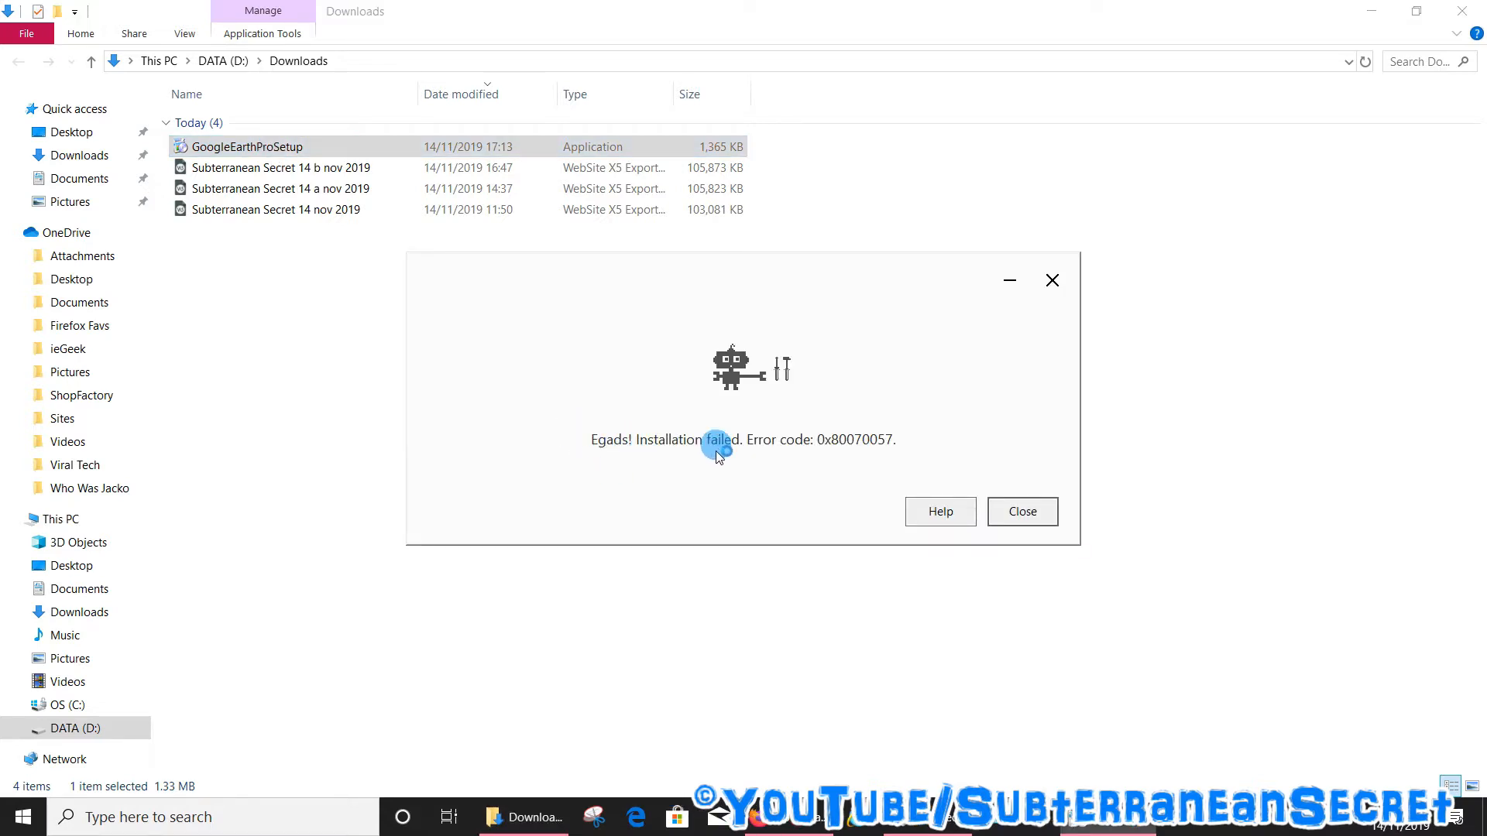
mouse_move(833, 460)
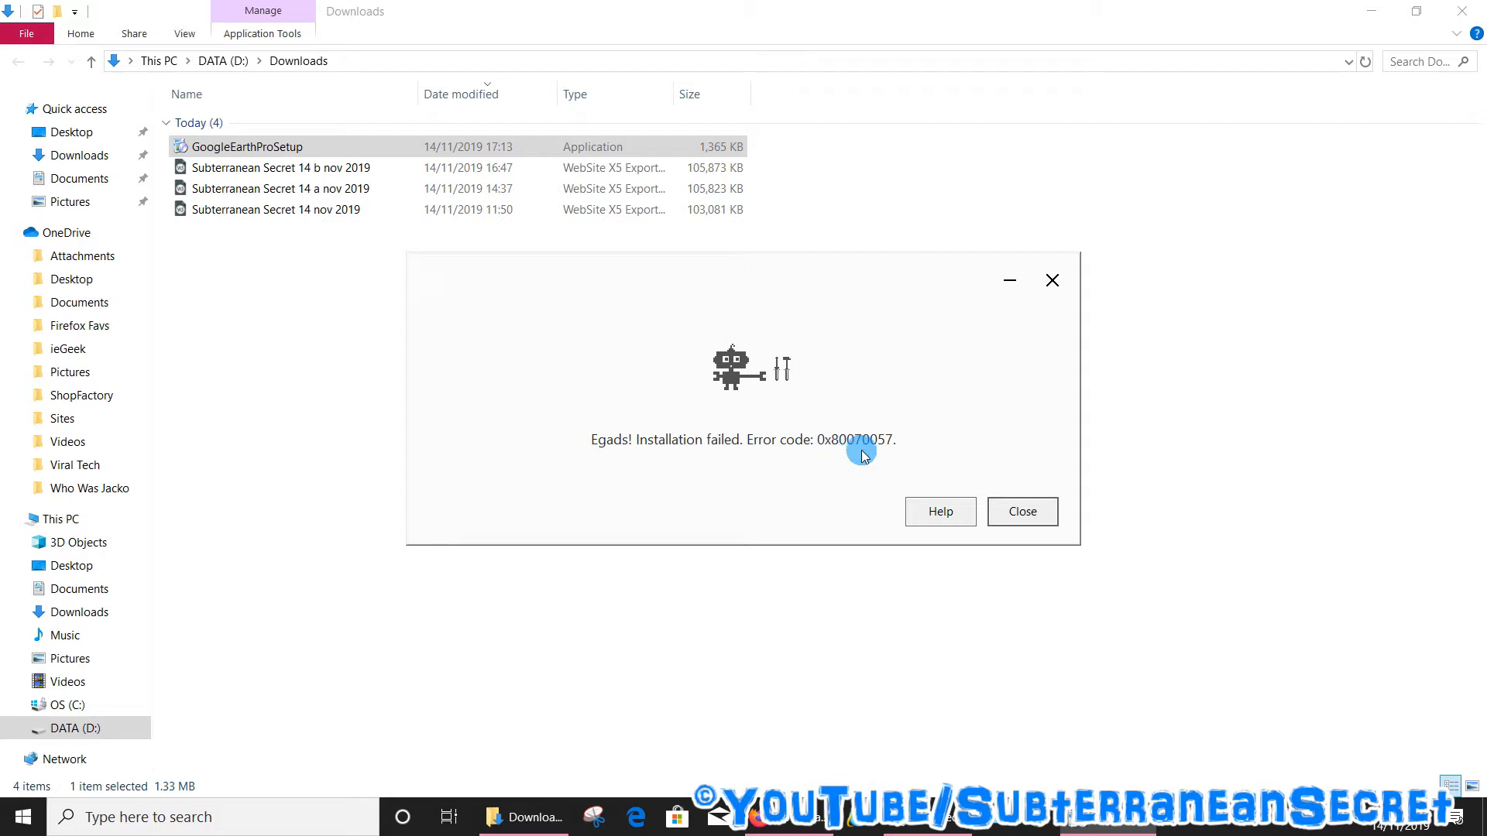
mouse_move(1051, 280)
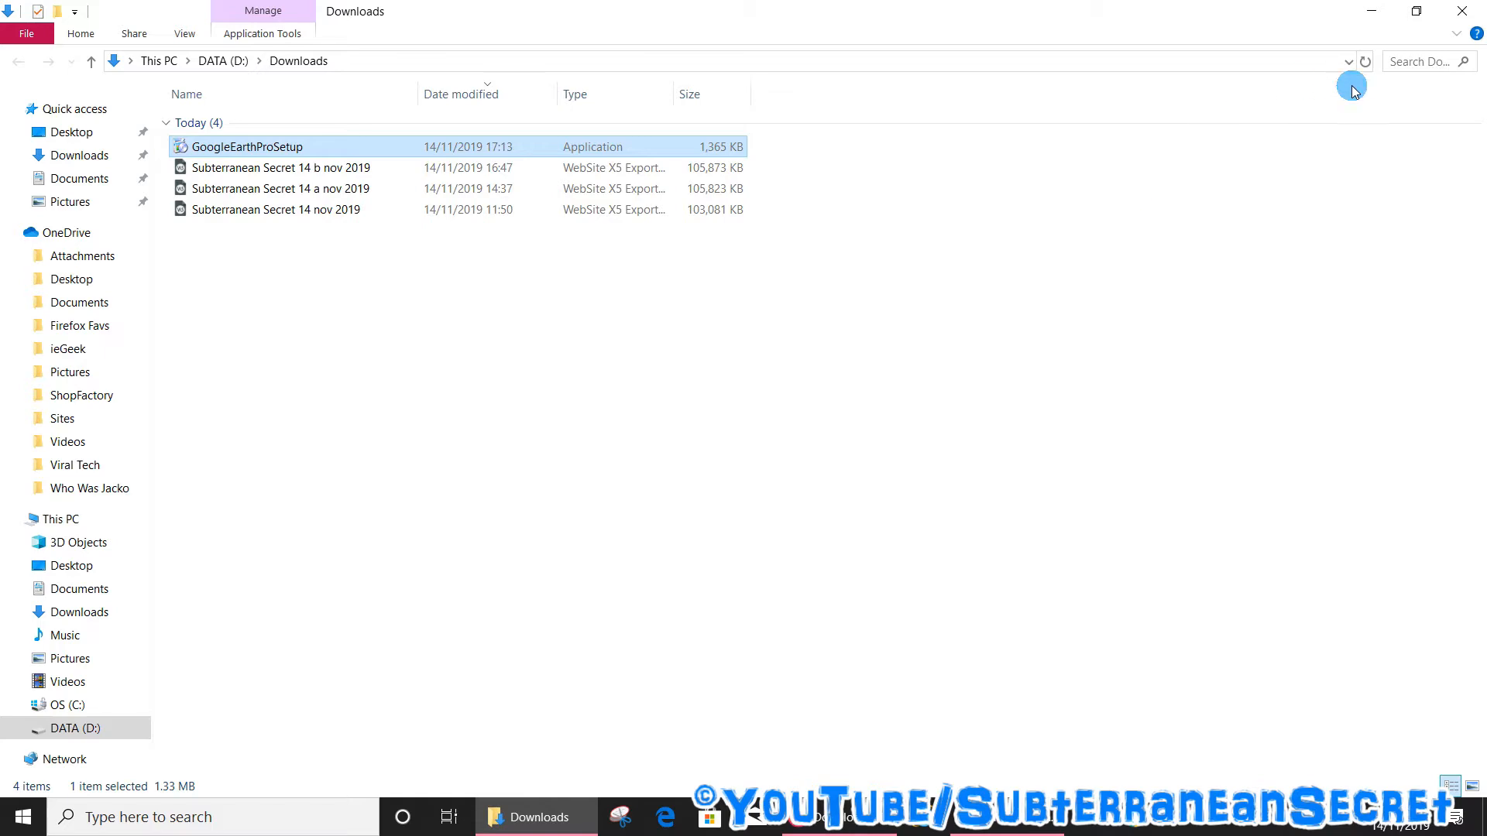
mouse_move(1462, 10)
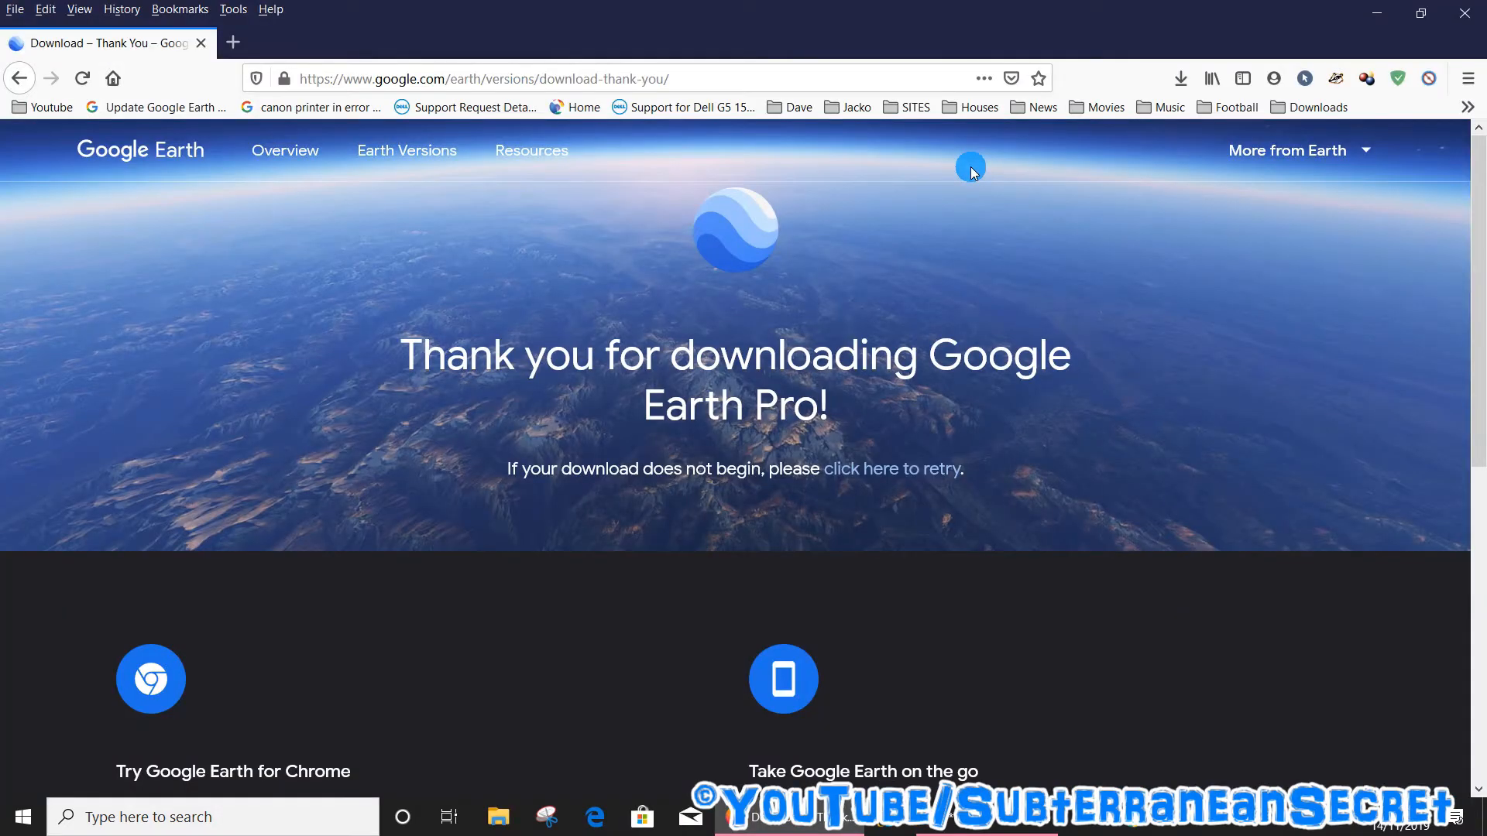
mouse_move(610, 387)
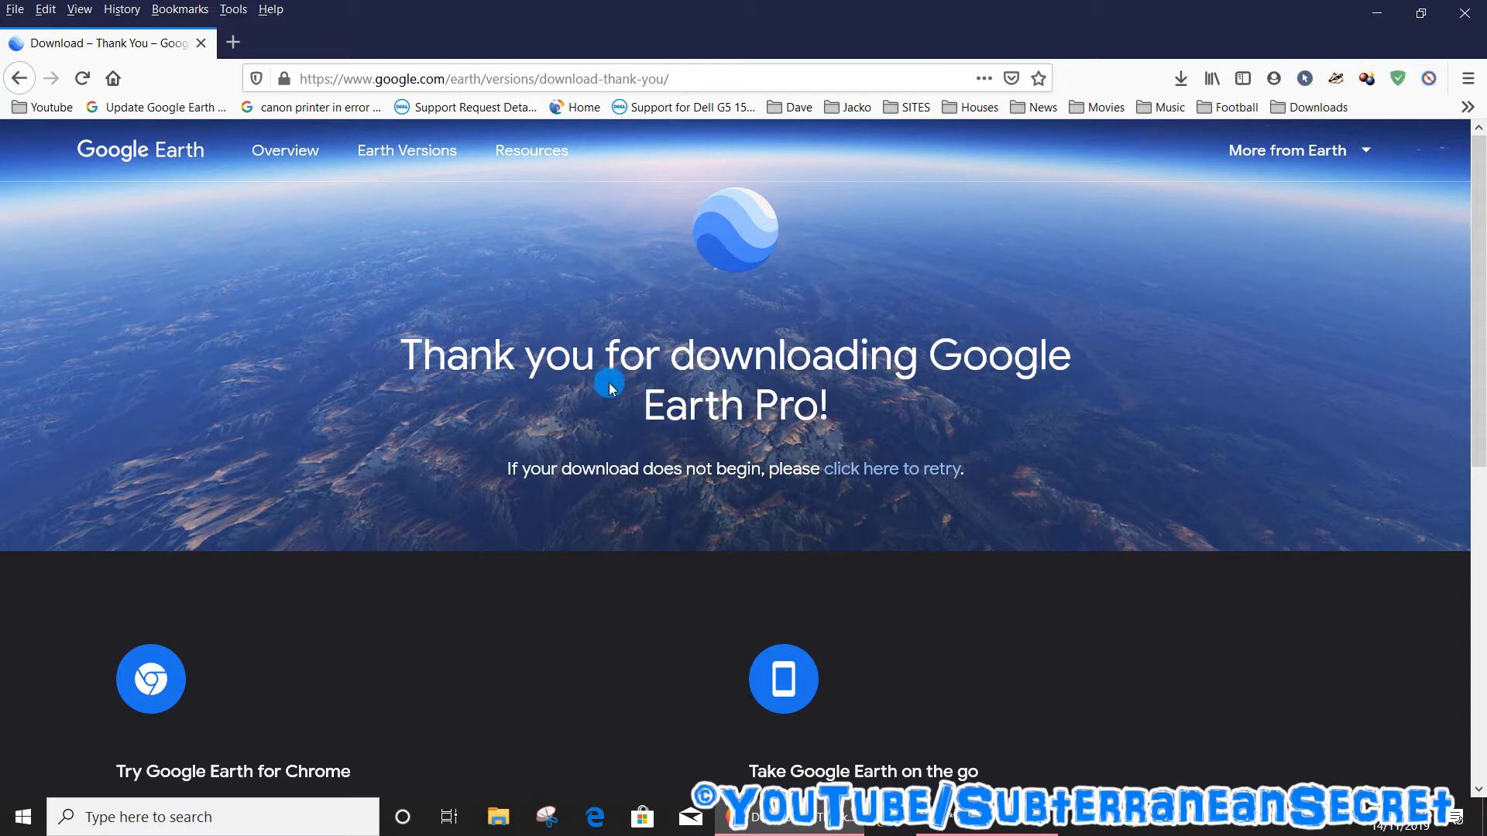
mouse_move(181, 256)
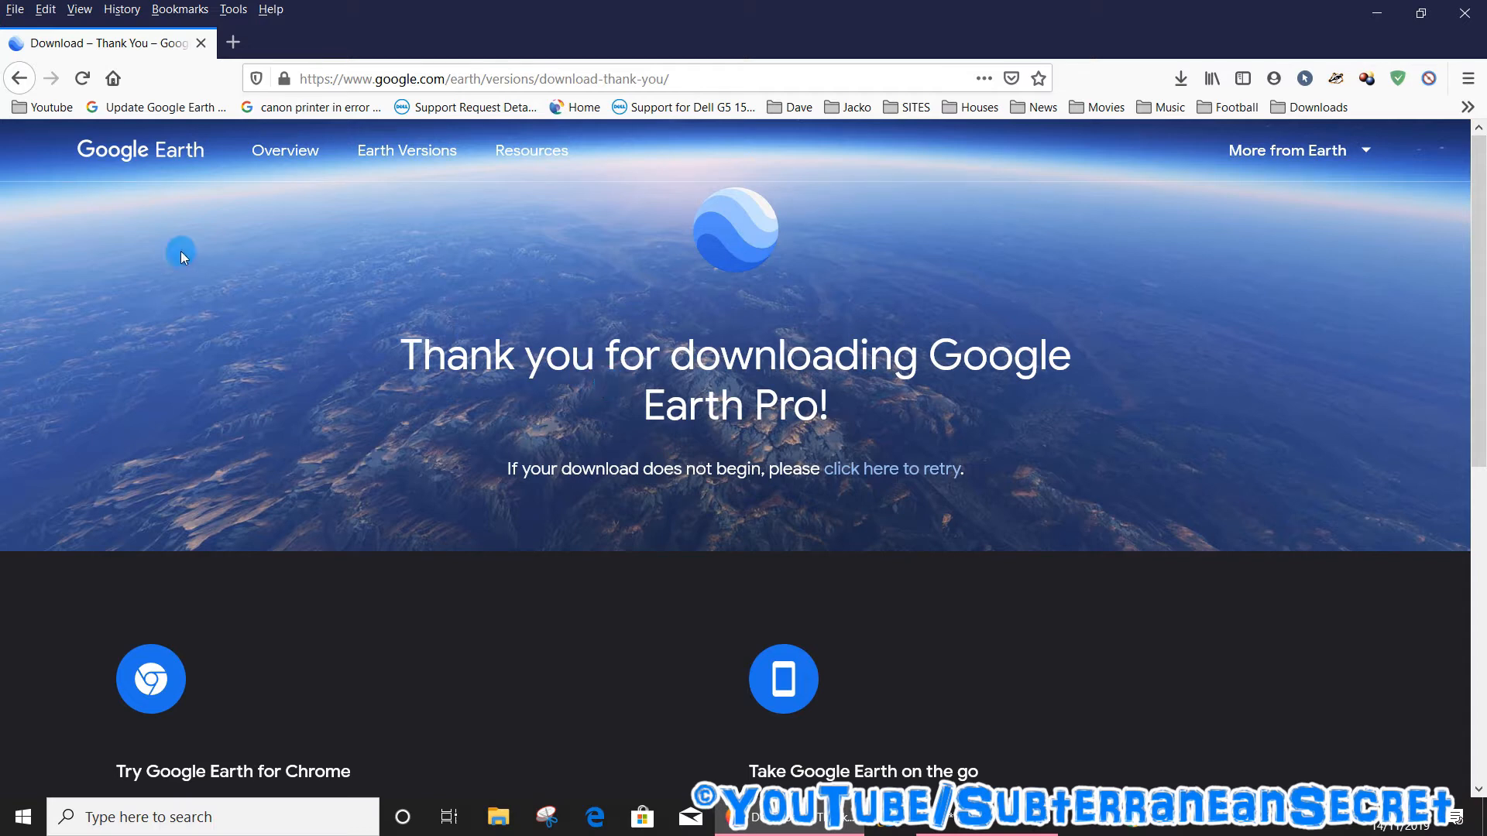
On the Update Google Earth Pro help page, reveal the direct installers and download v7.3.2 for Windows (64-bit).
left_click(156, 107)
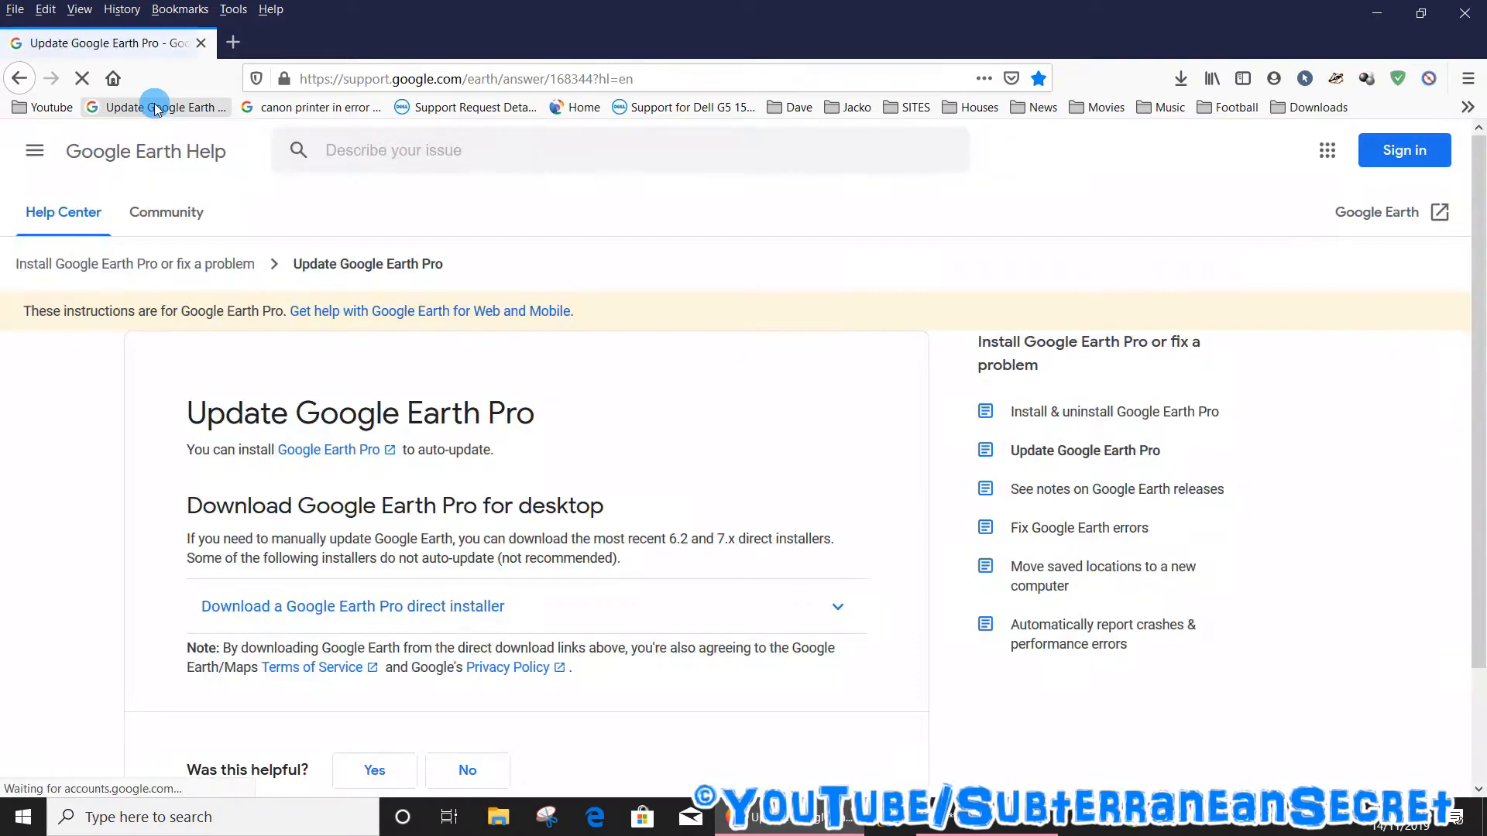
mouse_move(508, 468)
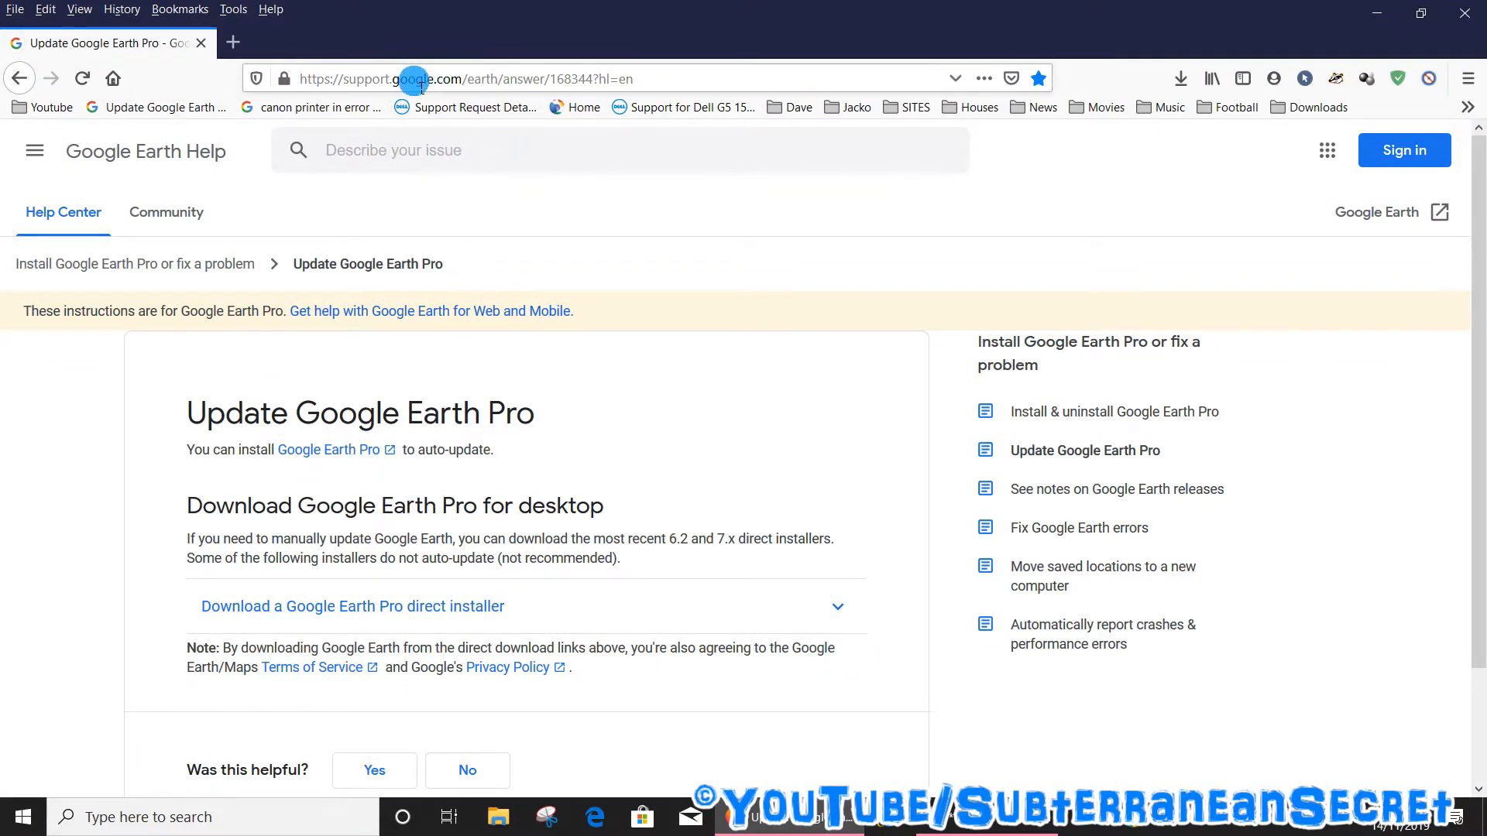
mouse_move(559, 286)
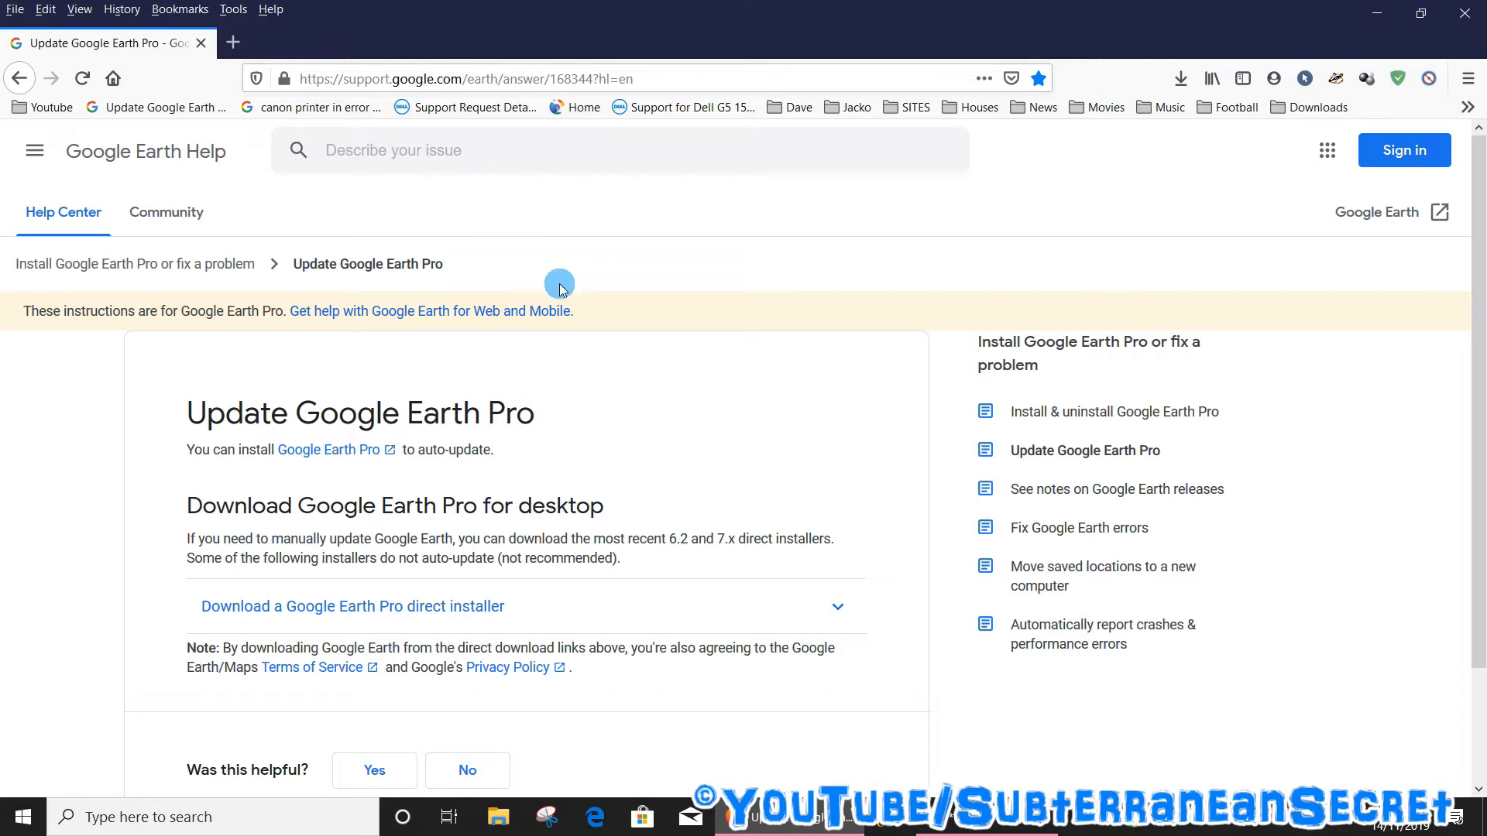
scroll("down", 3)
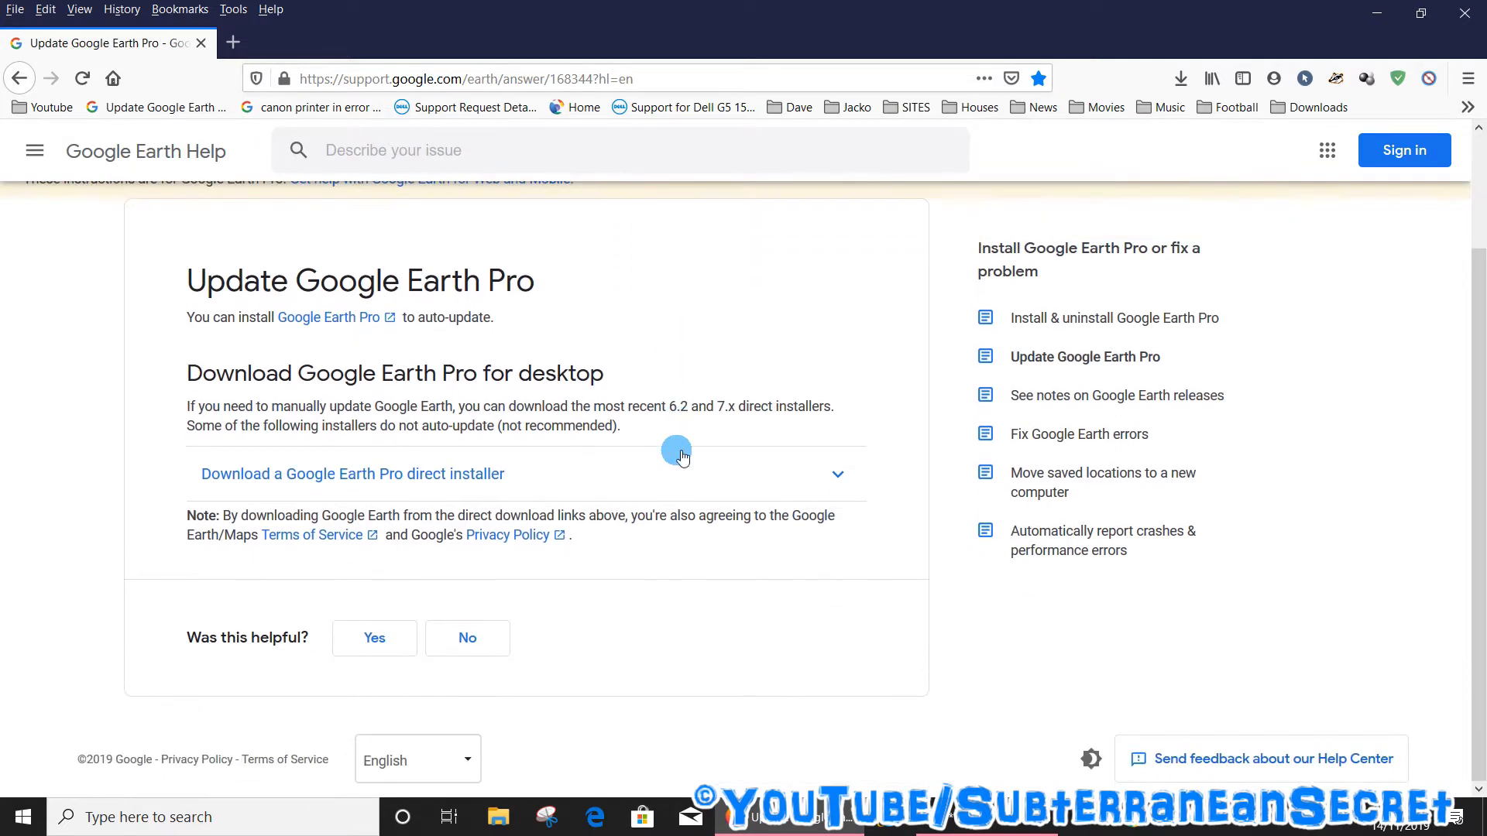
mouse_move(284, 474)
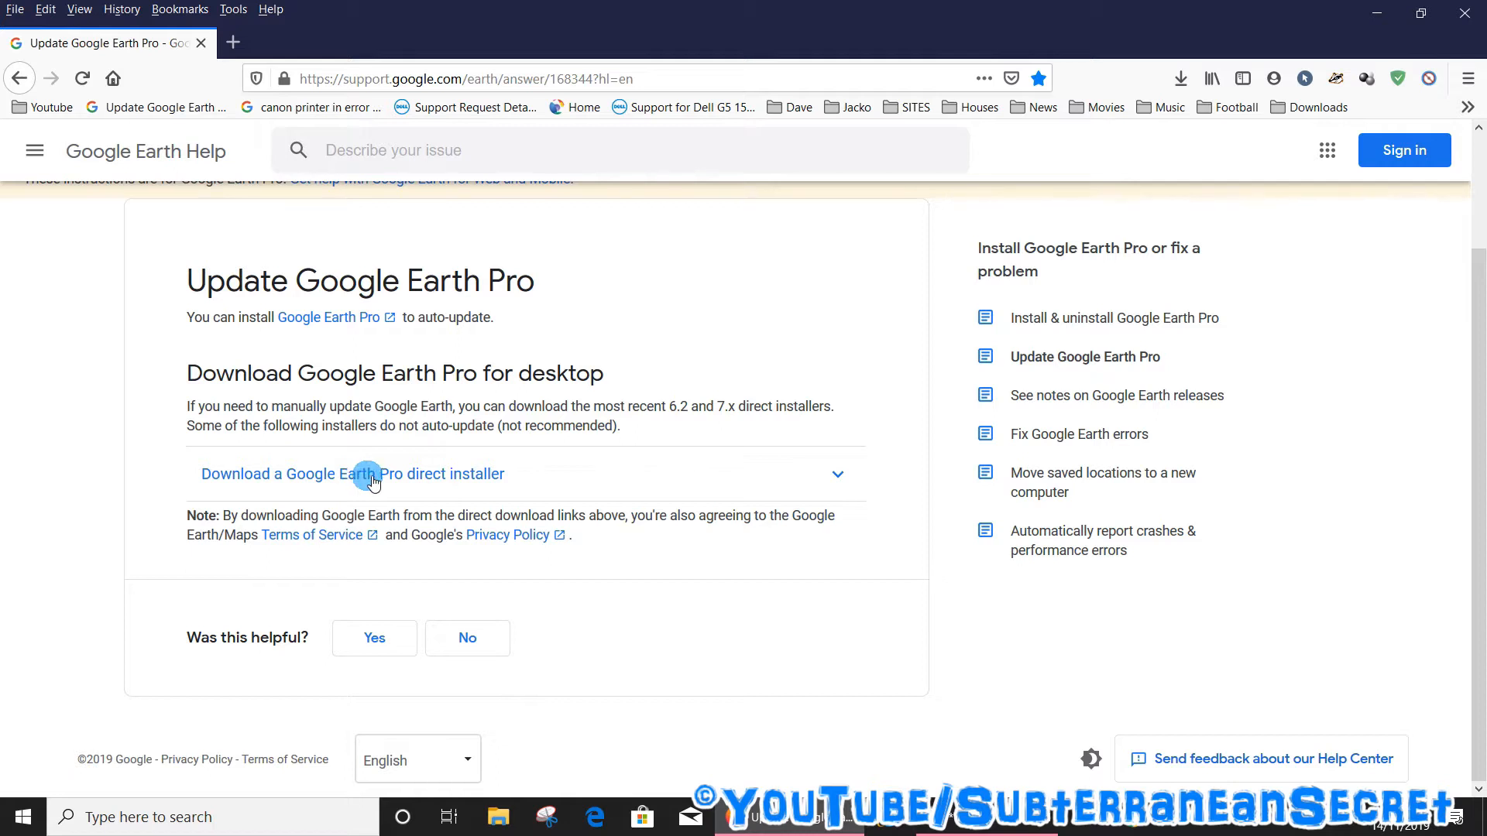
left_click(351, 474)
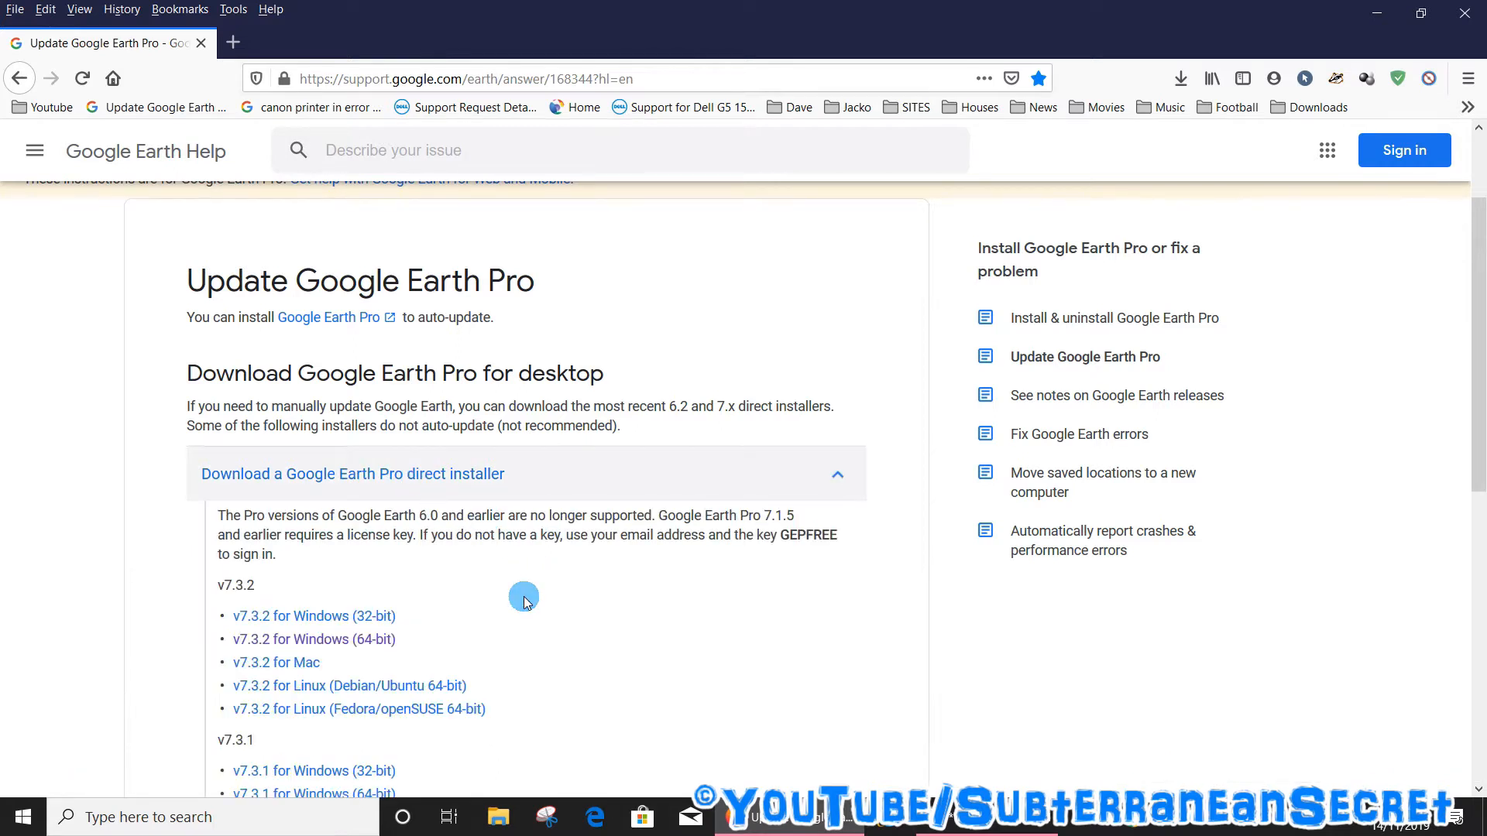
scroll("down", 3)
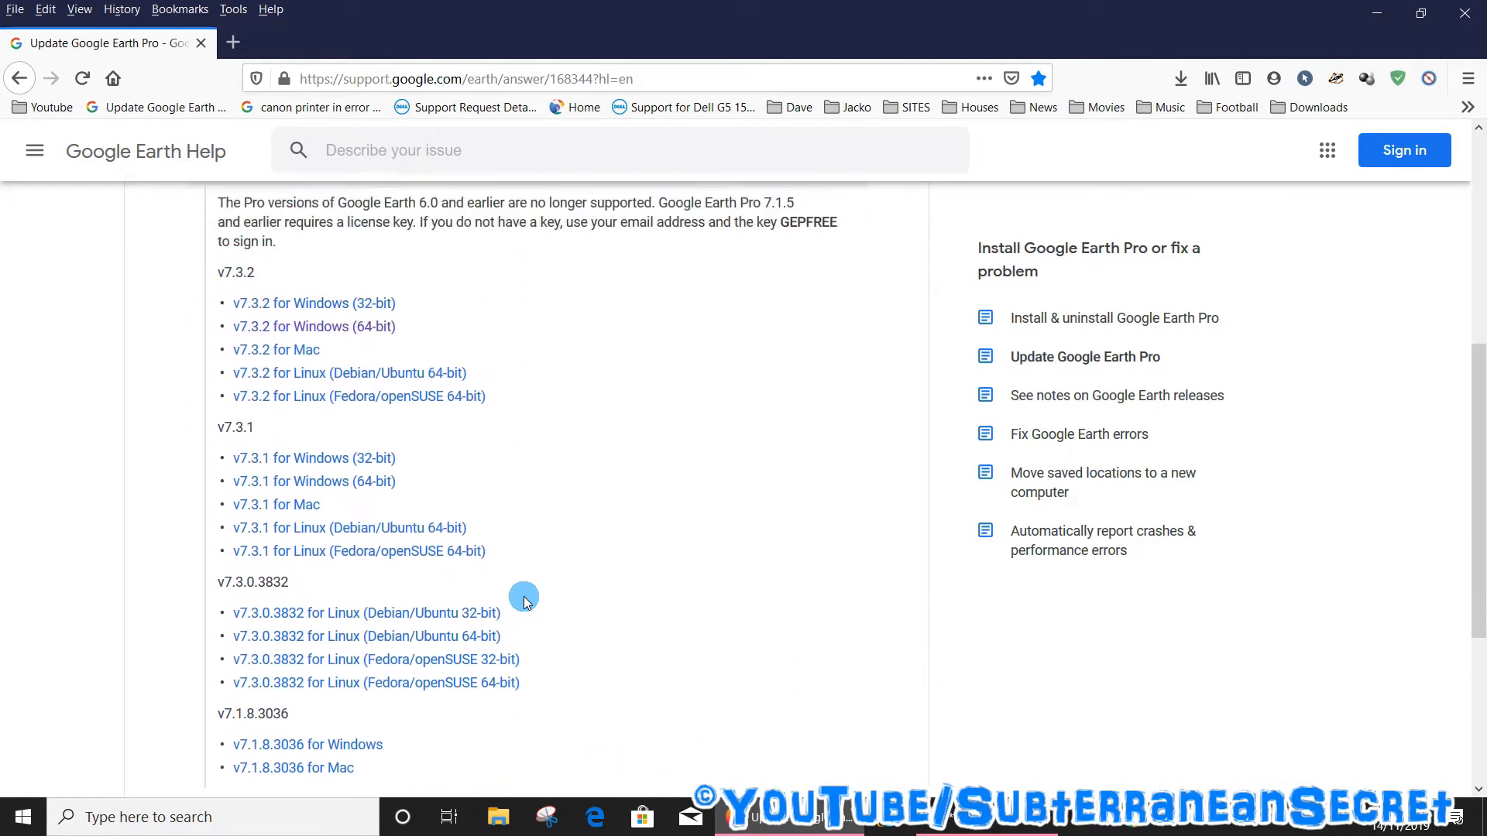
scroll("up", 3)
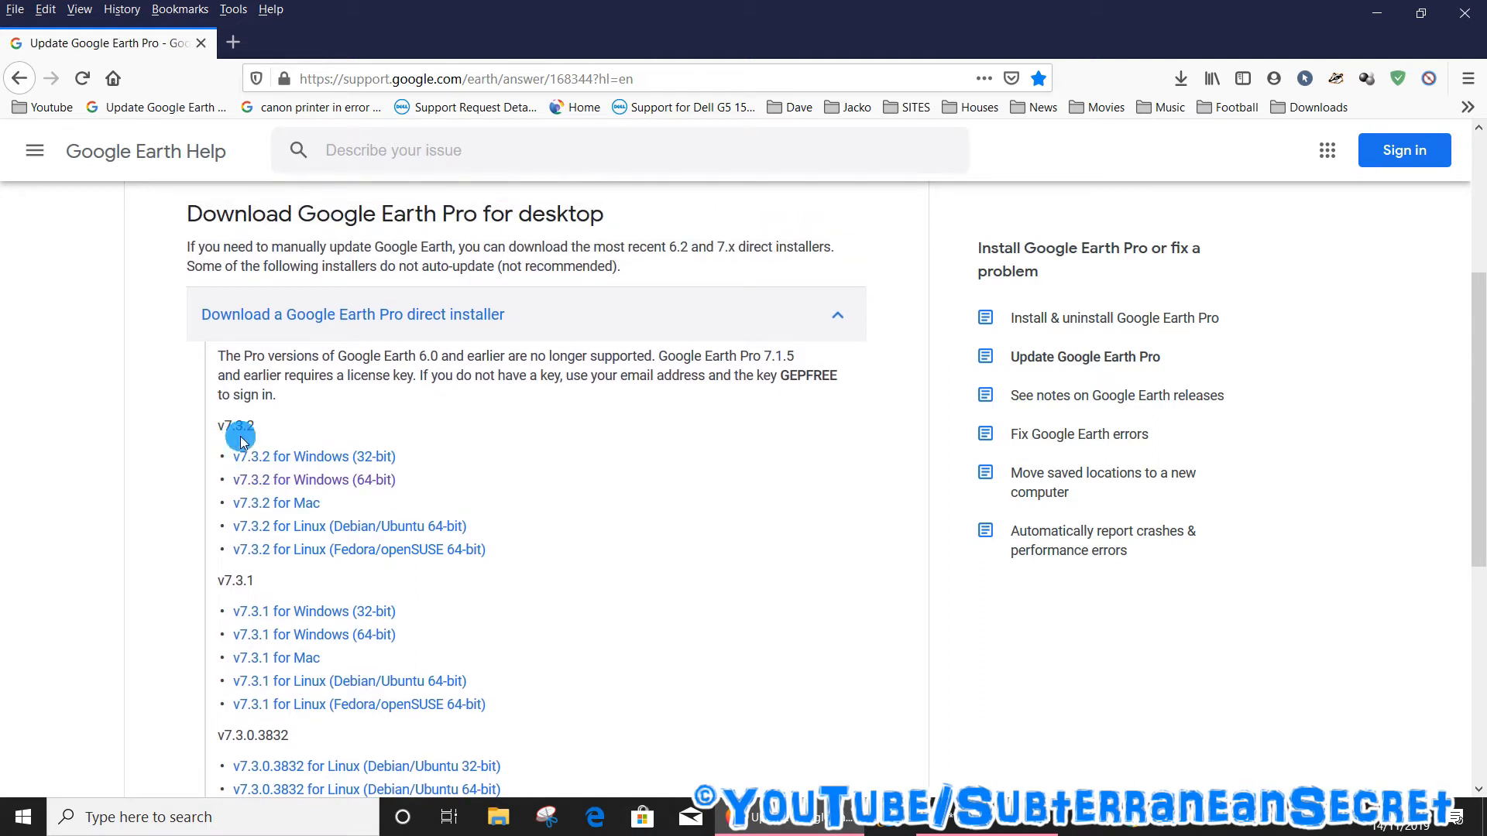
mouse_move(289, 463)
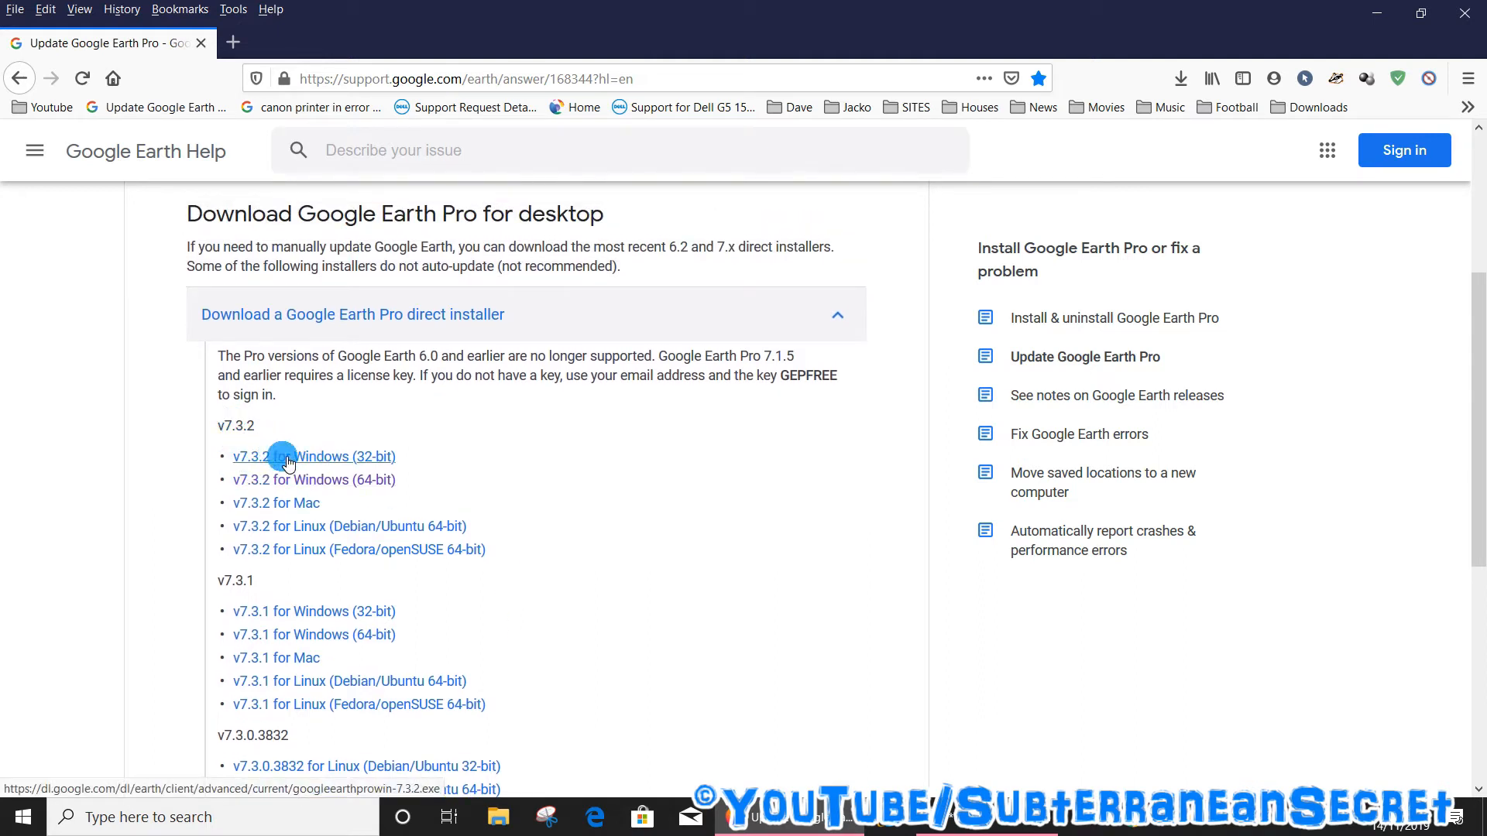
mouse_move(514, 474)
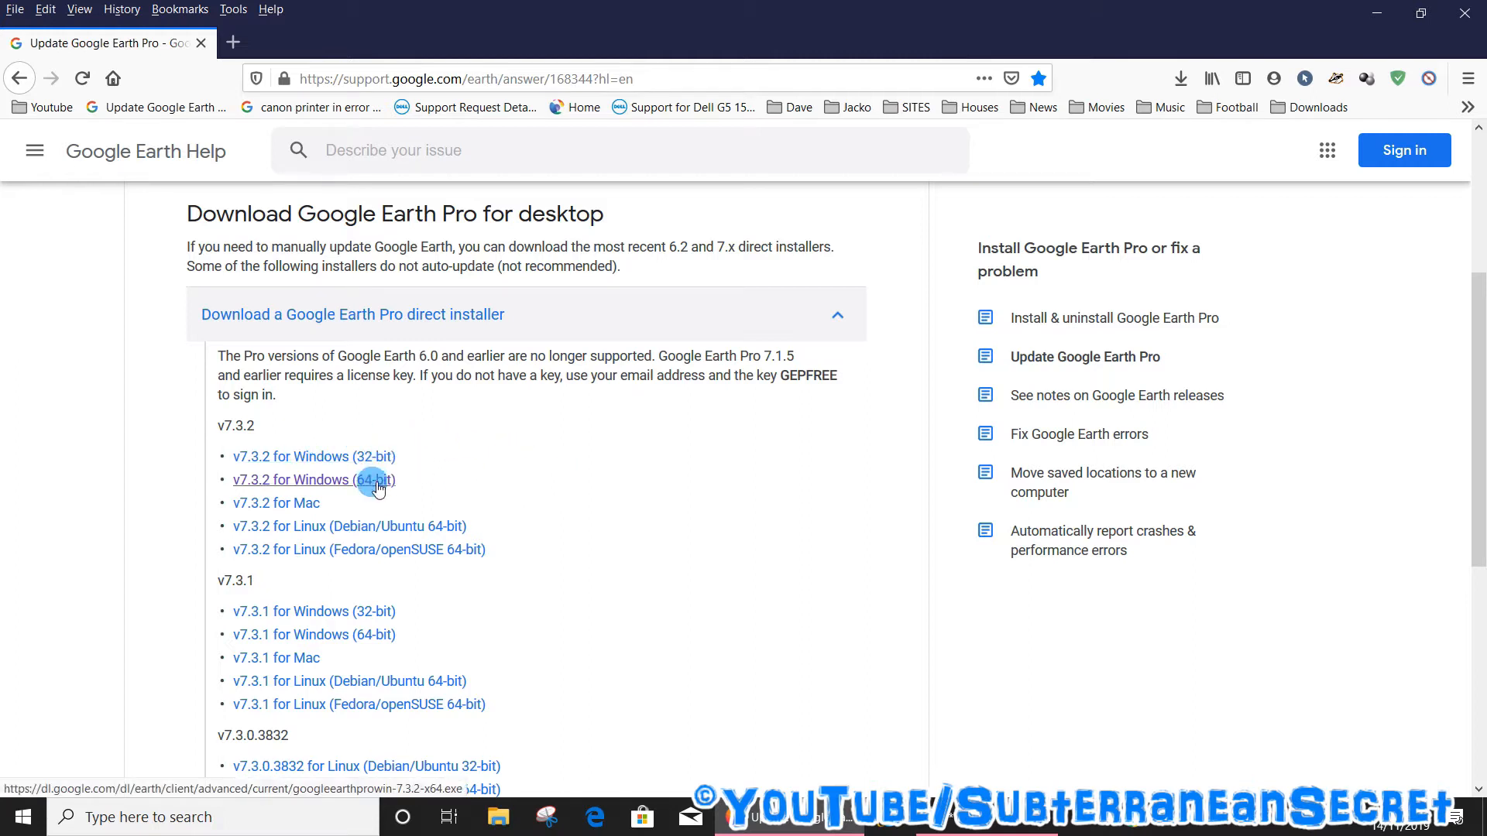
mouse_move(332, 526)
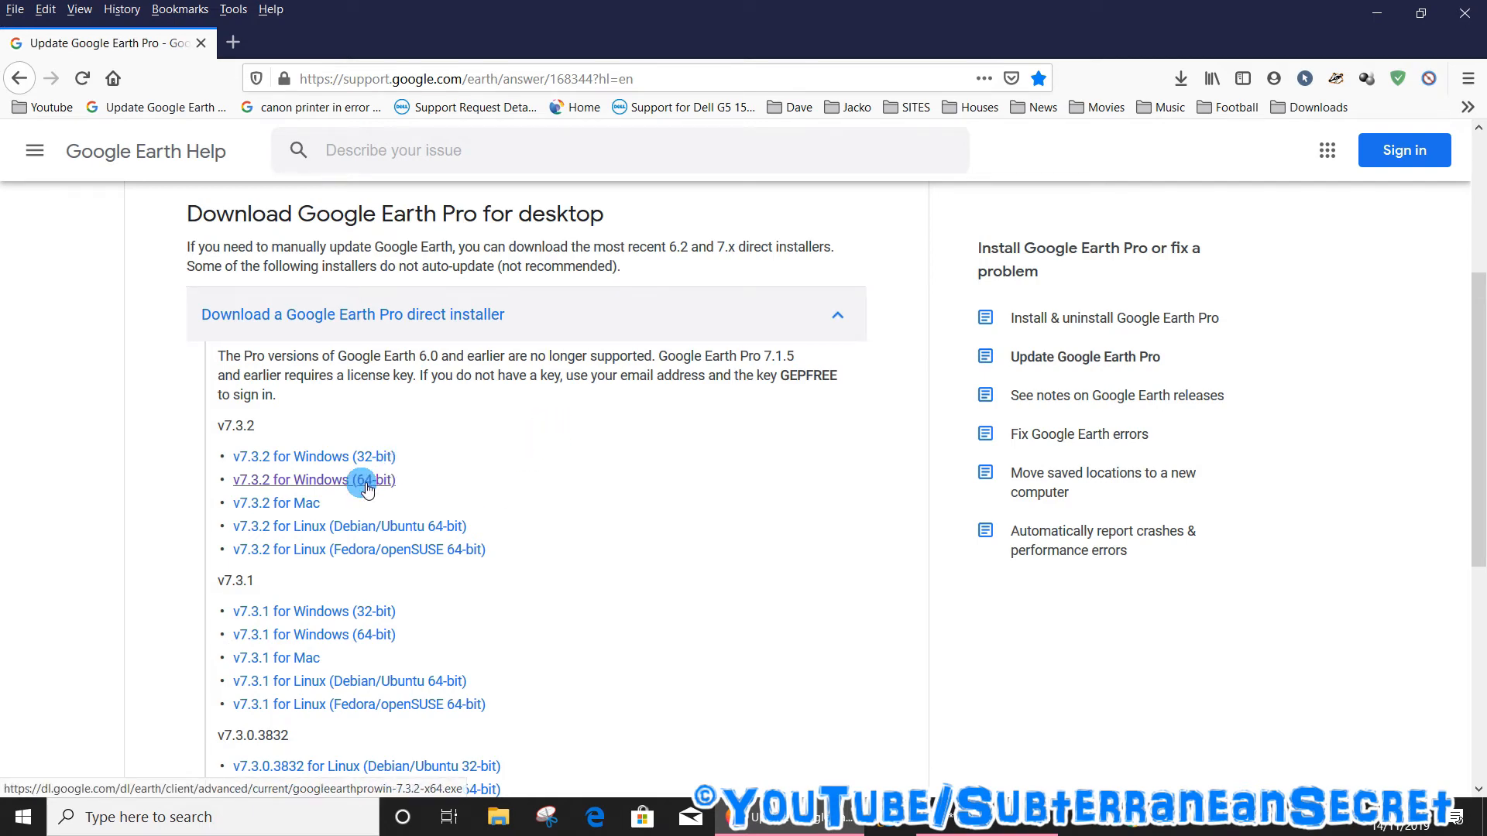
left_click(313, 481)
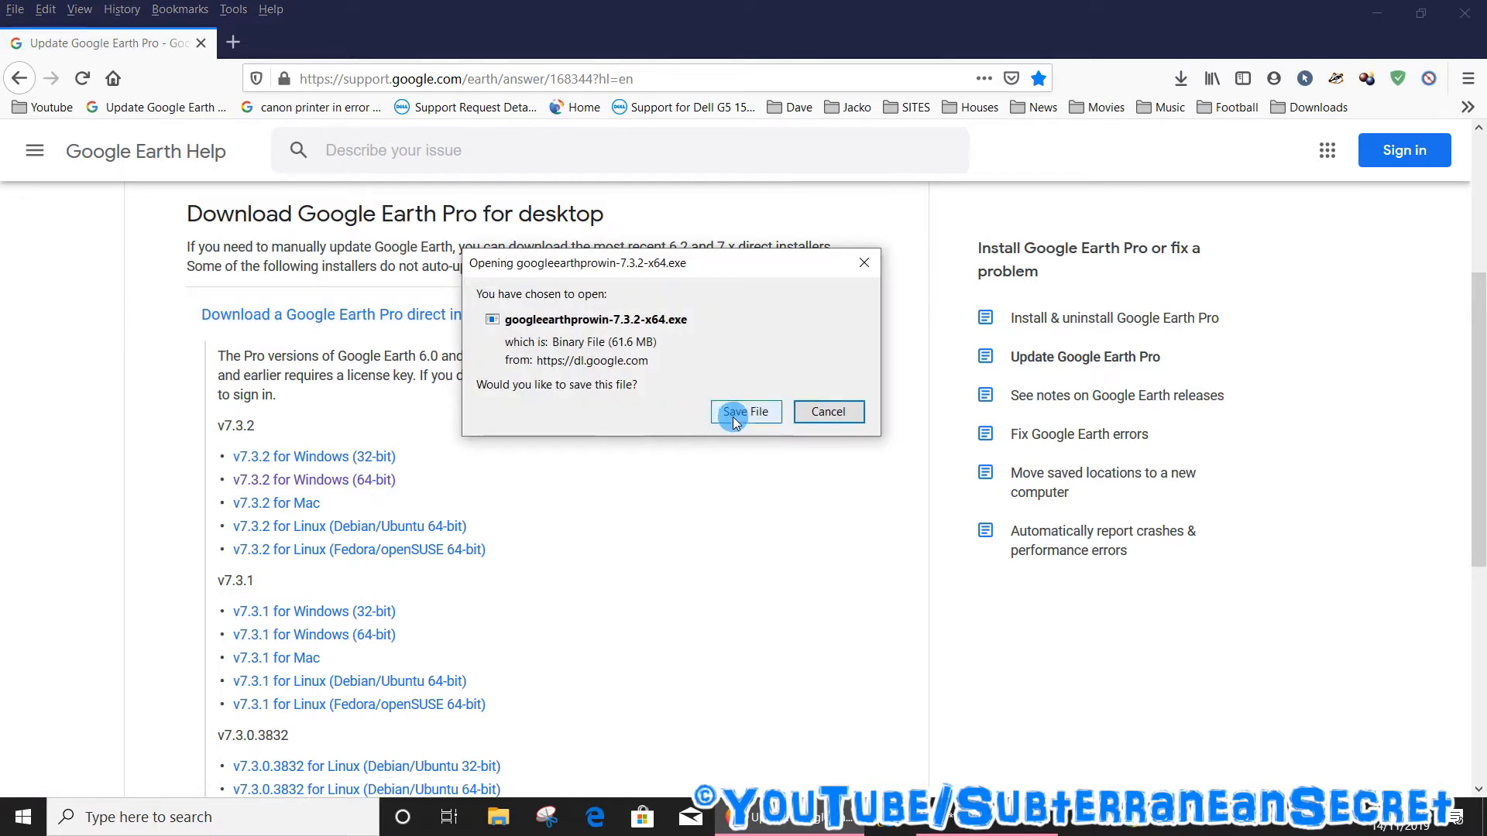
Save the googleearthprowin-7.3.2-x64 installer to Downloads and show it in its folder.
left_click(745, 412)
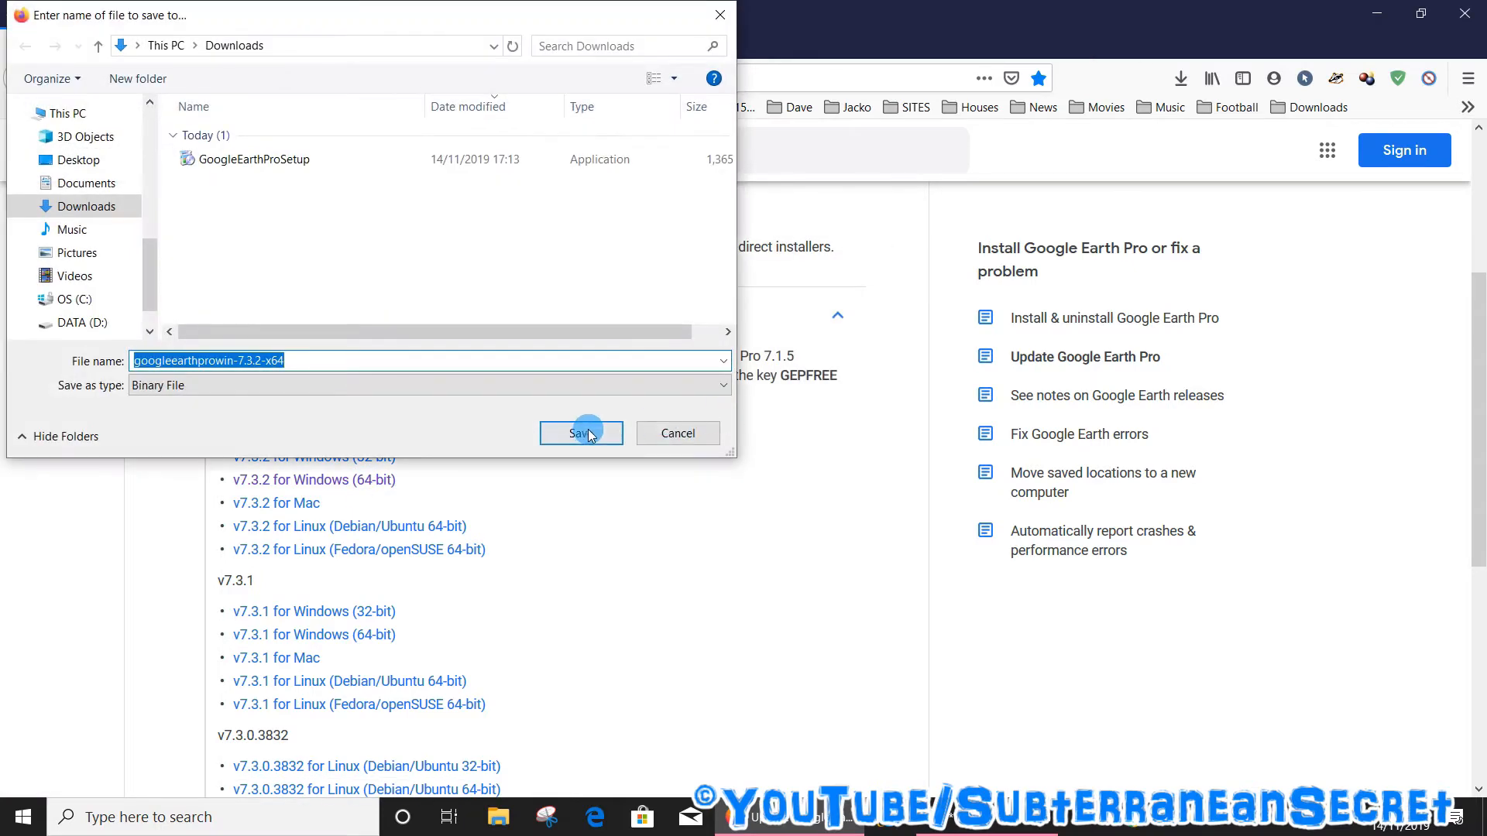
left_click(580, 434)
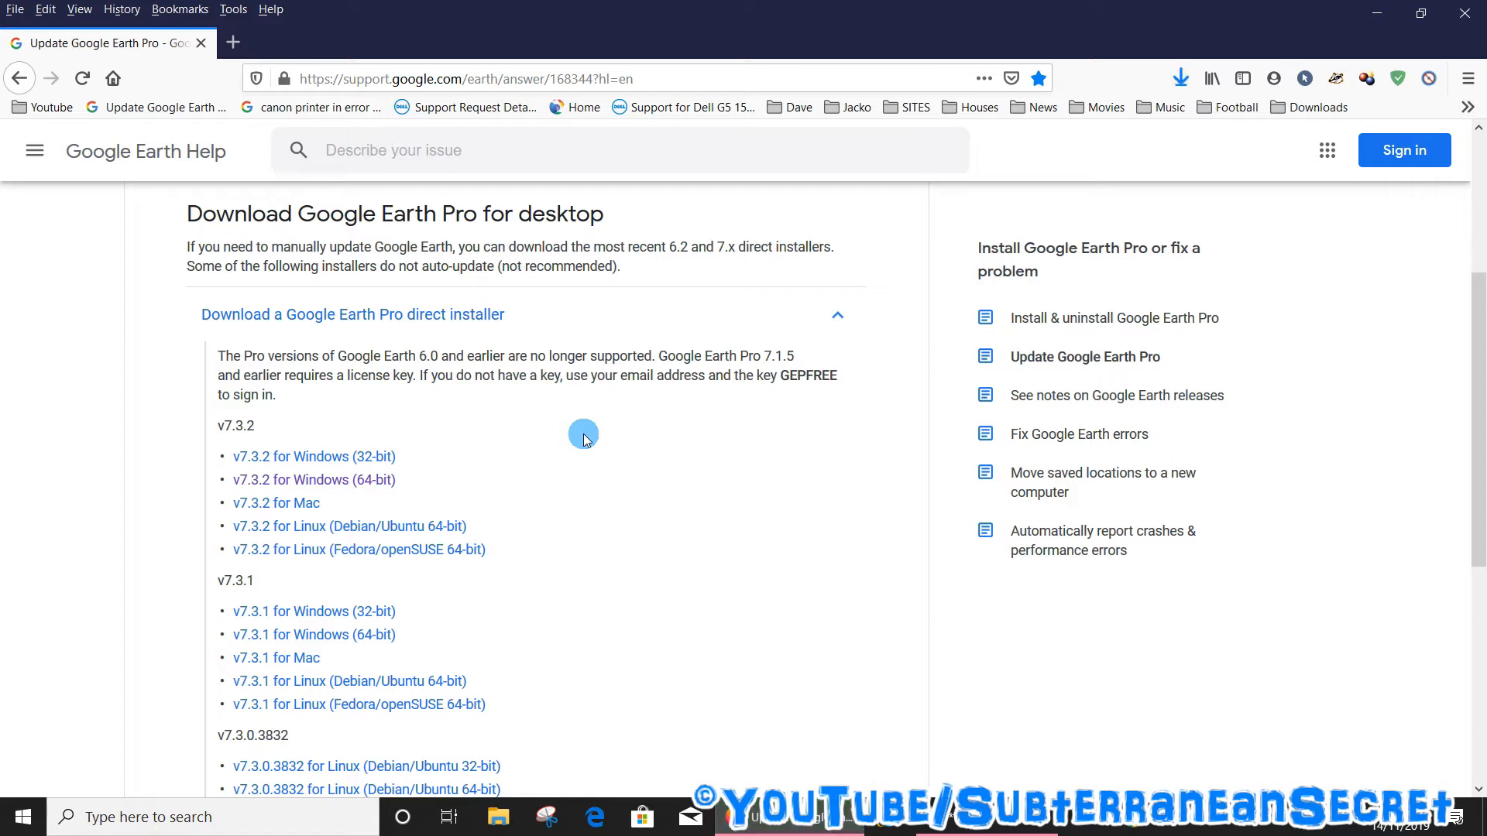
mouse_move(1006, 388)
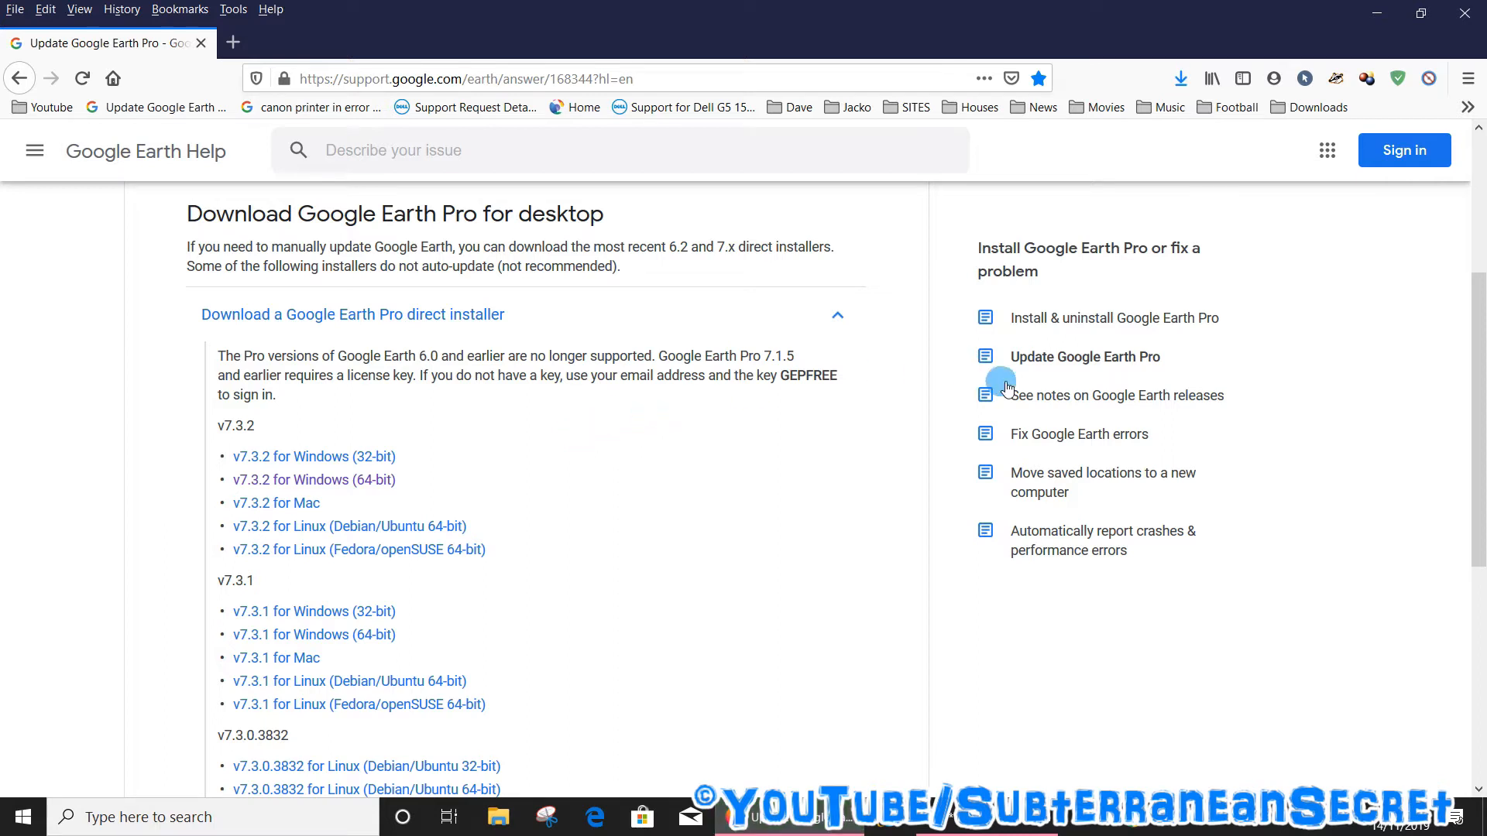
left_click(1180, 77)
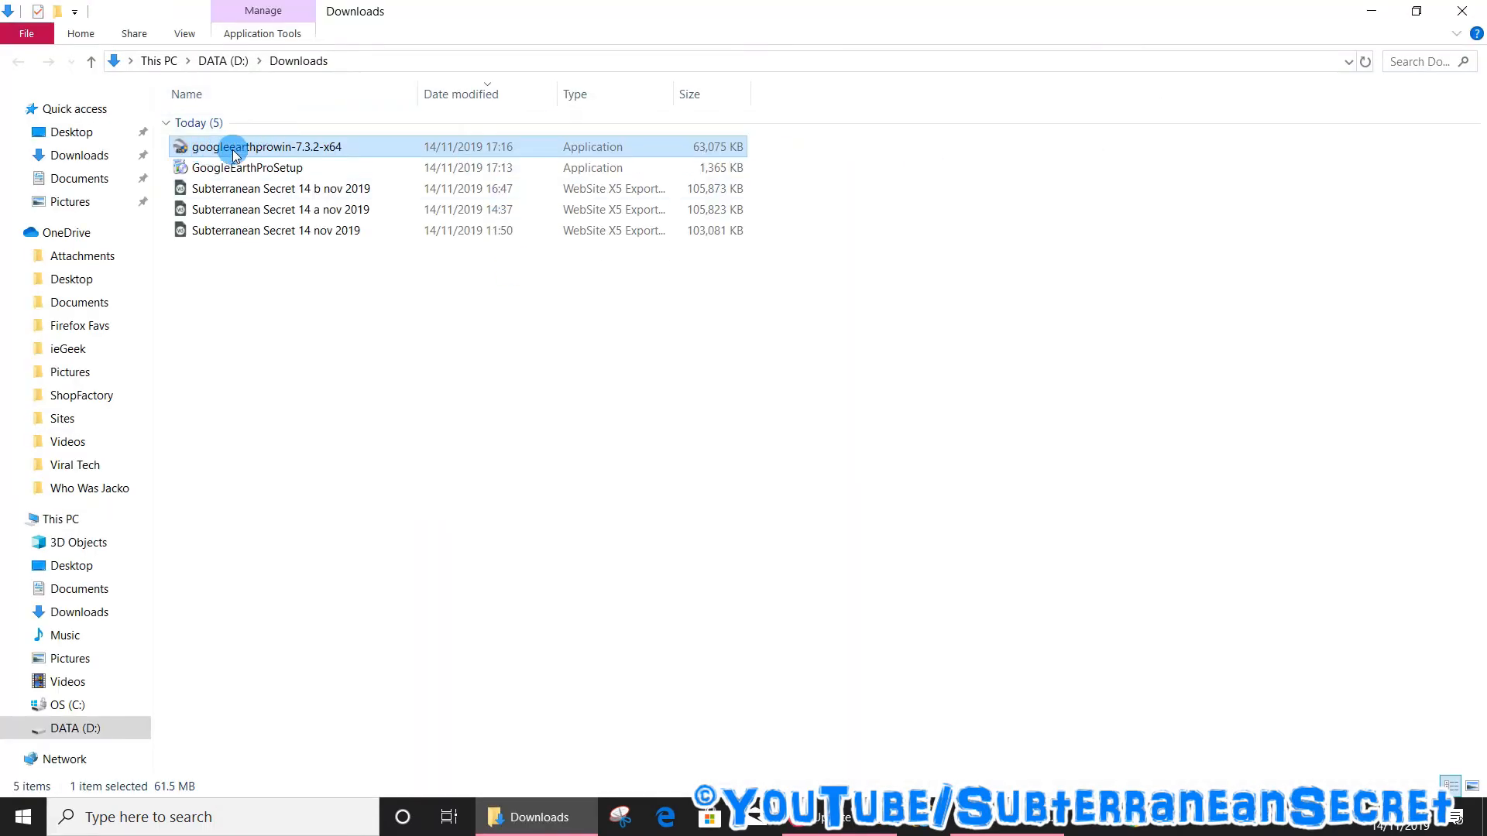
mouse_move(270, 152)
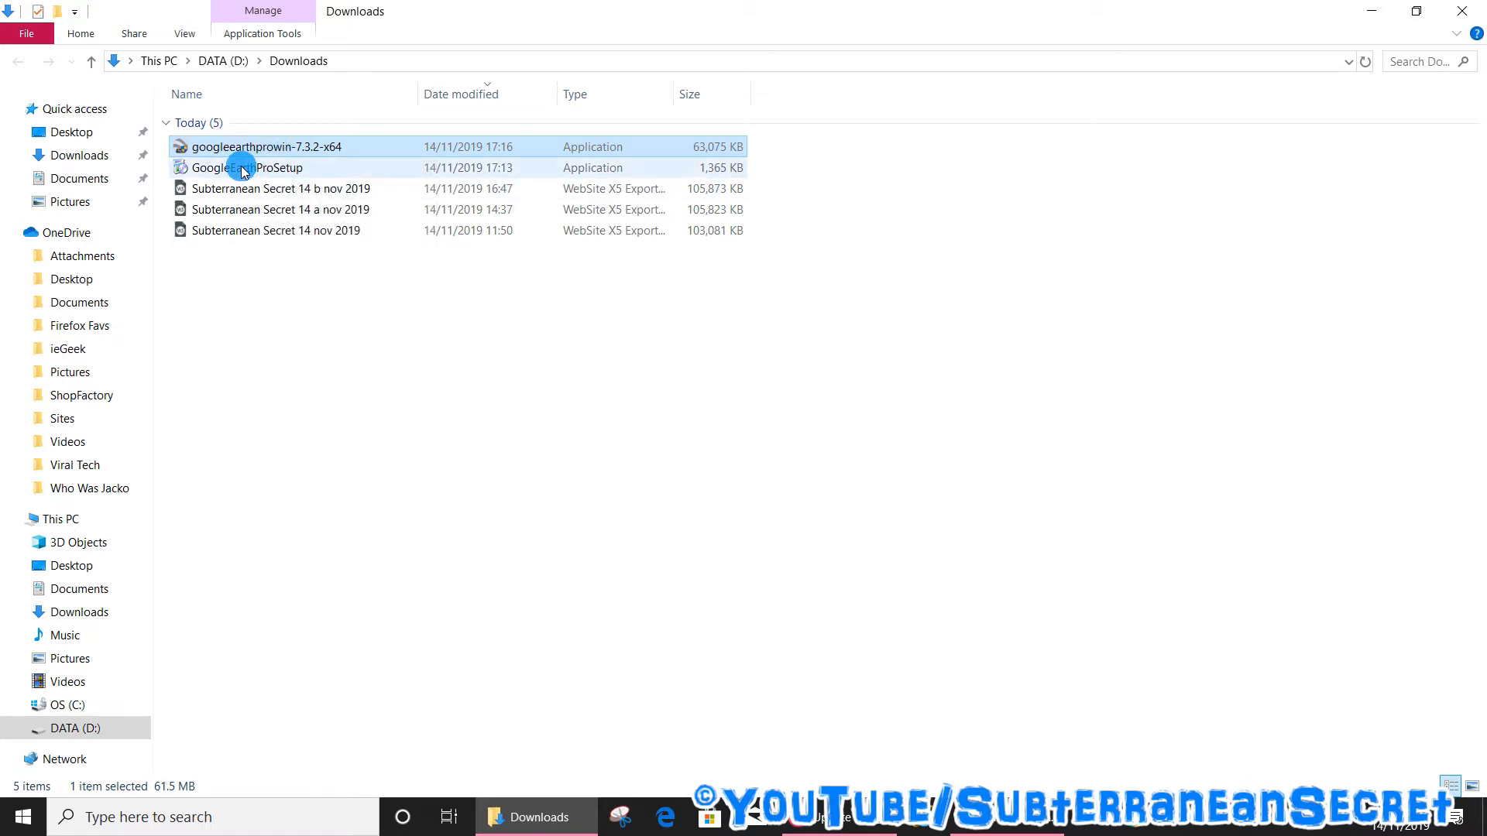
mouse_move(244, 168)
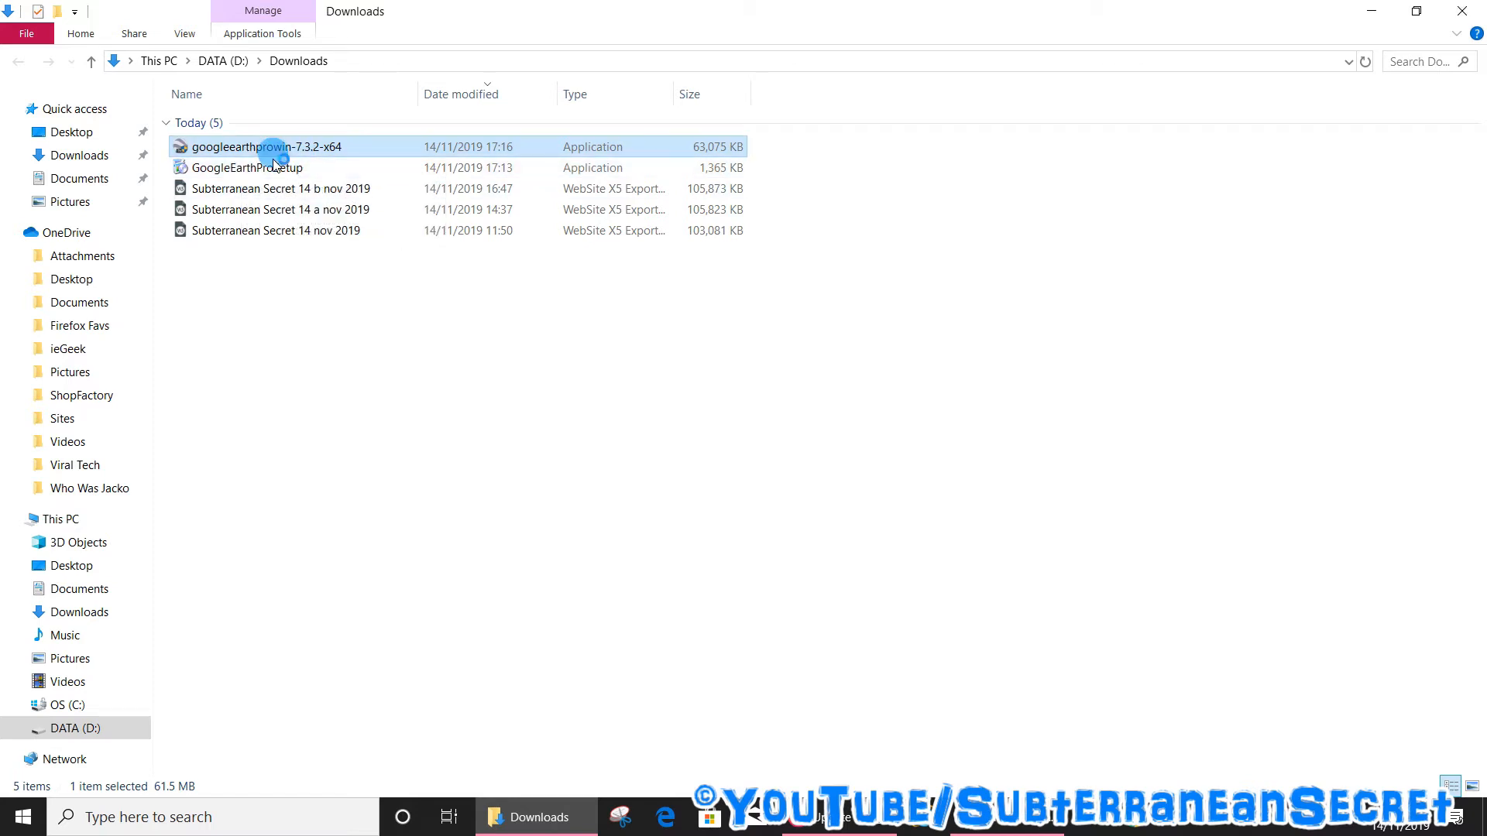
Install Google Earth Pro from the x64 installer with 'Run after install' unticked, then reveal the desktop.
double_click(265, 146)
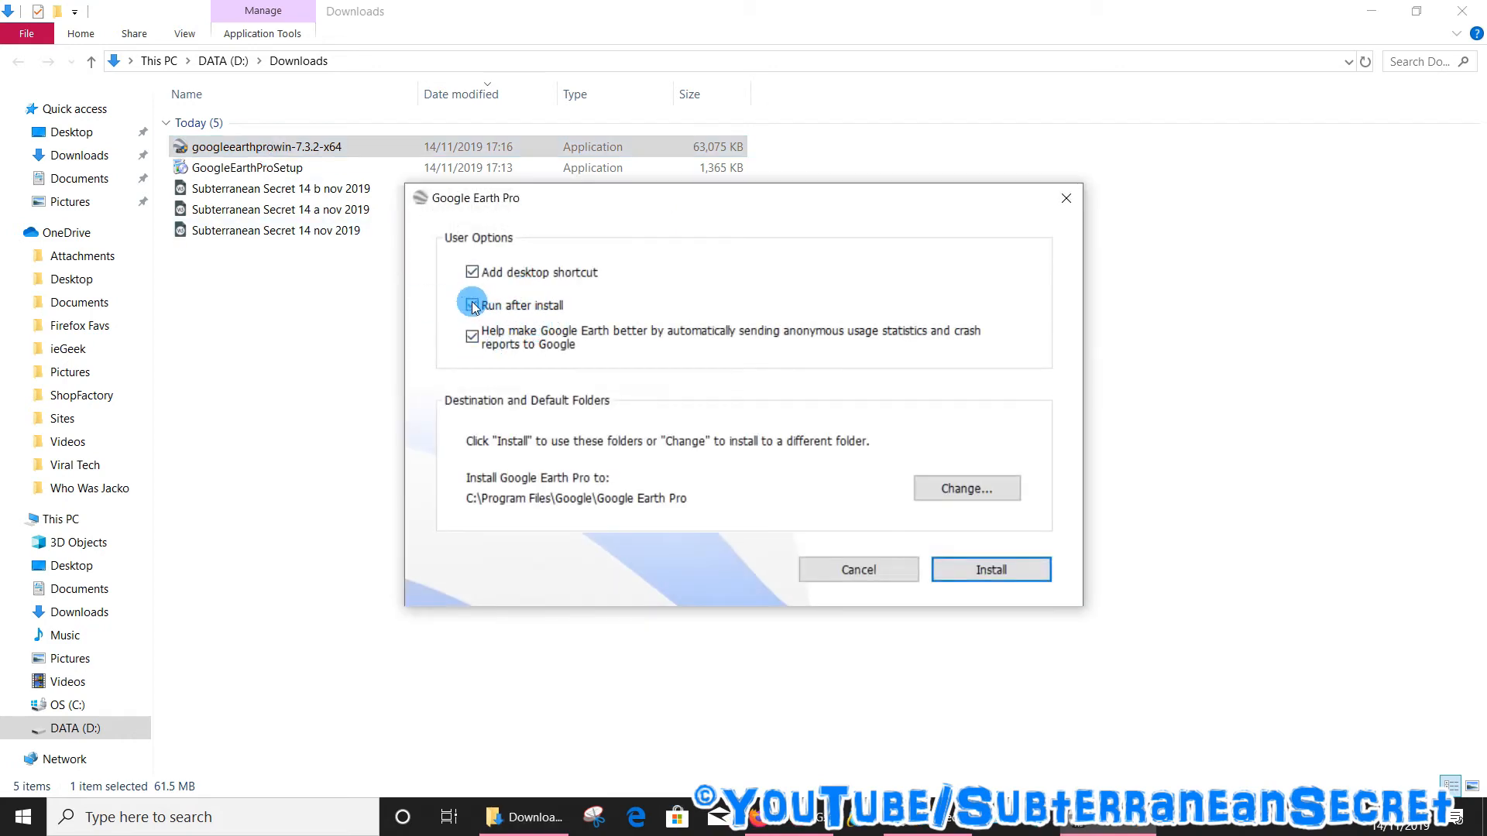
left_click(471, 304)
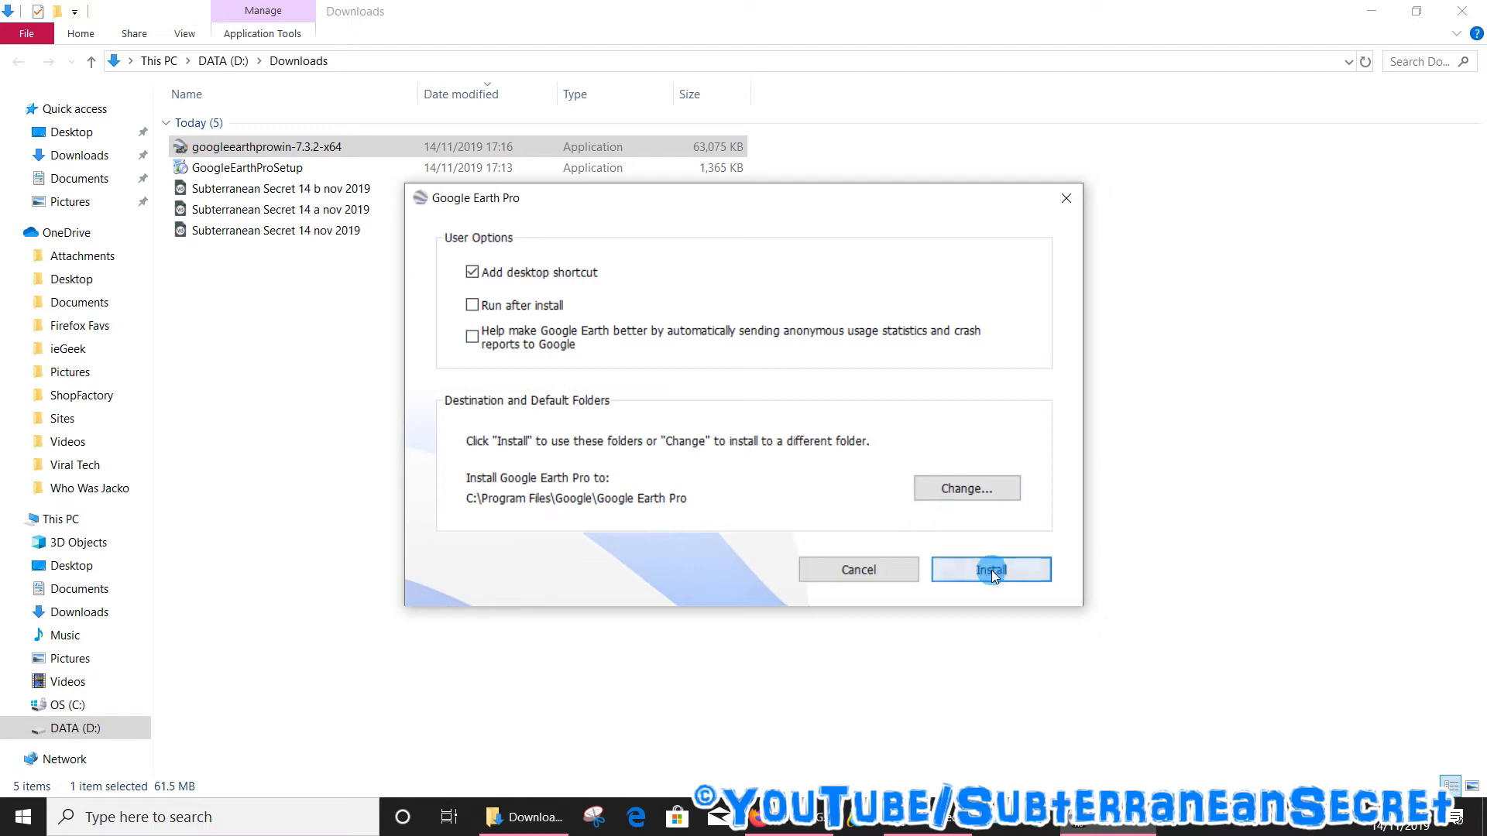
left_click(990, 569)
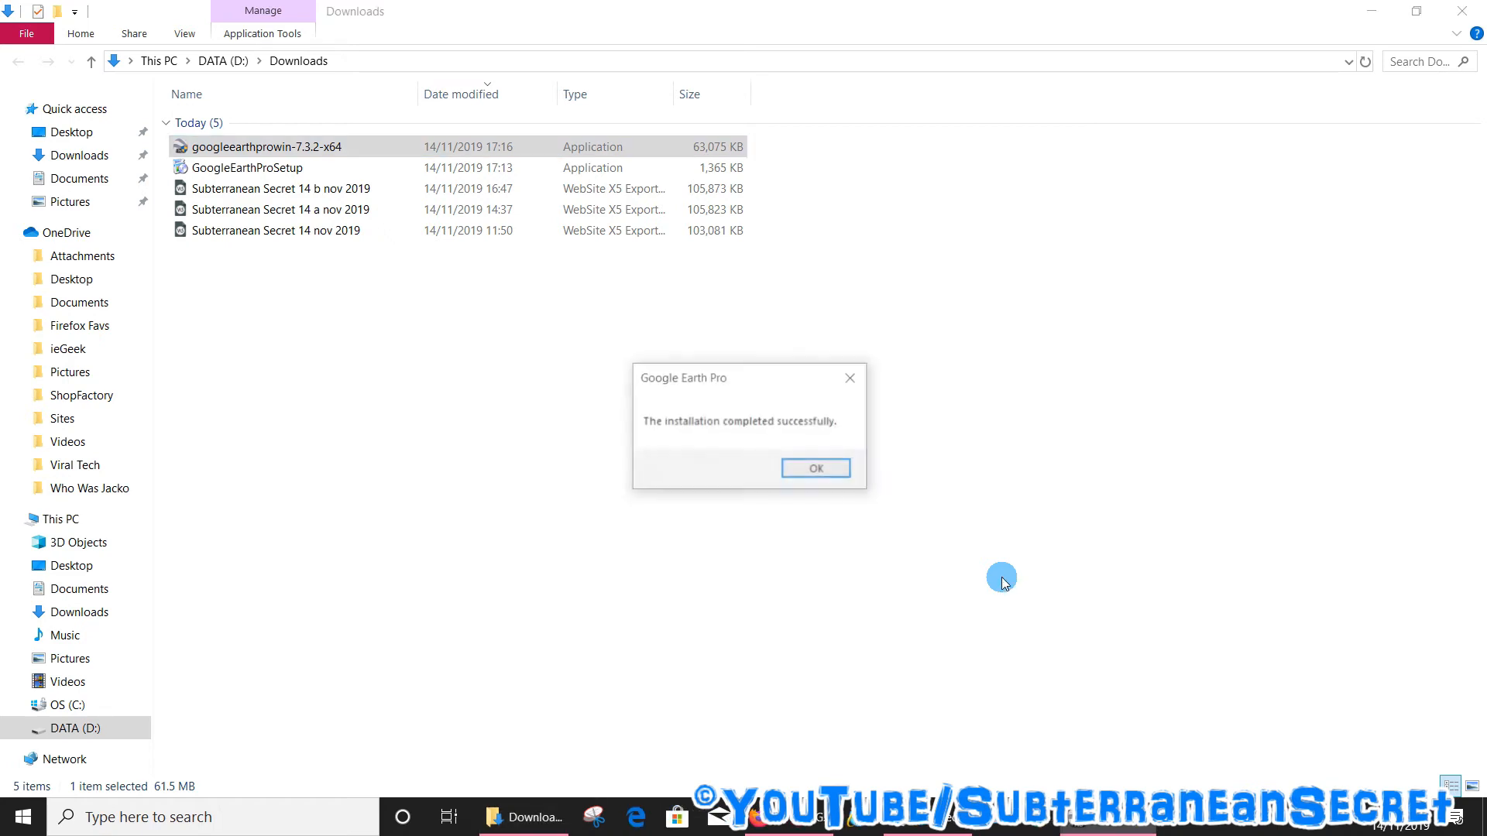
left_click(814, 467)
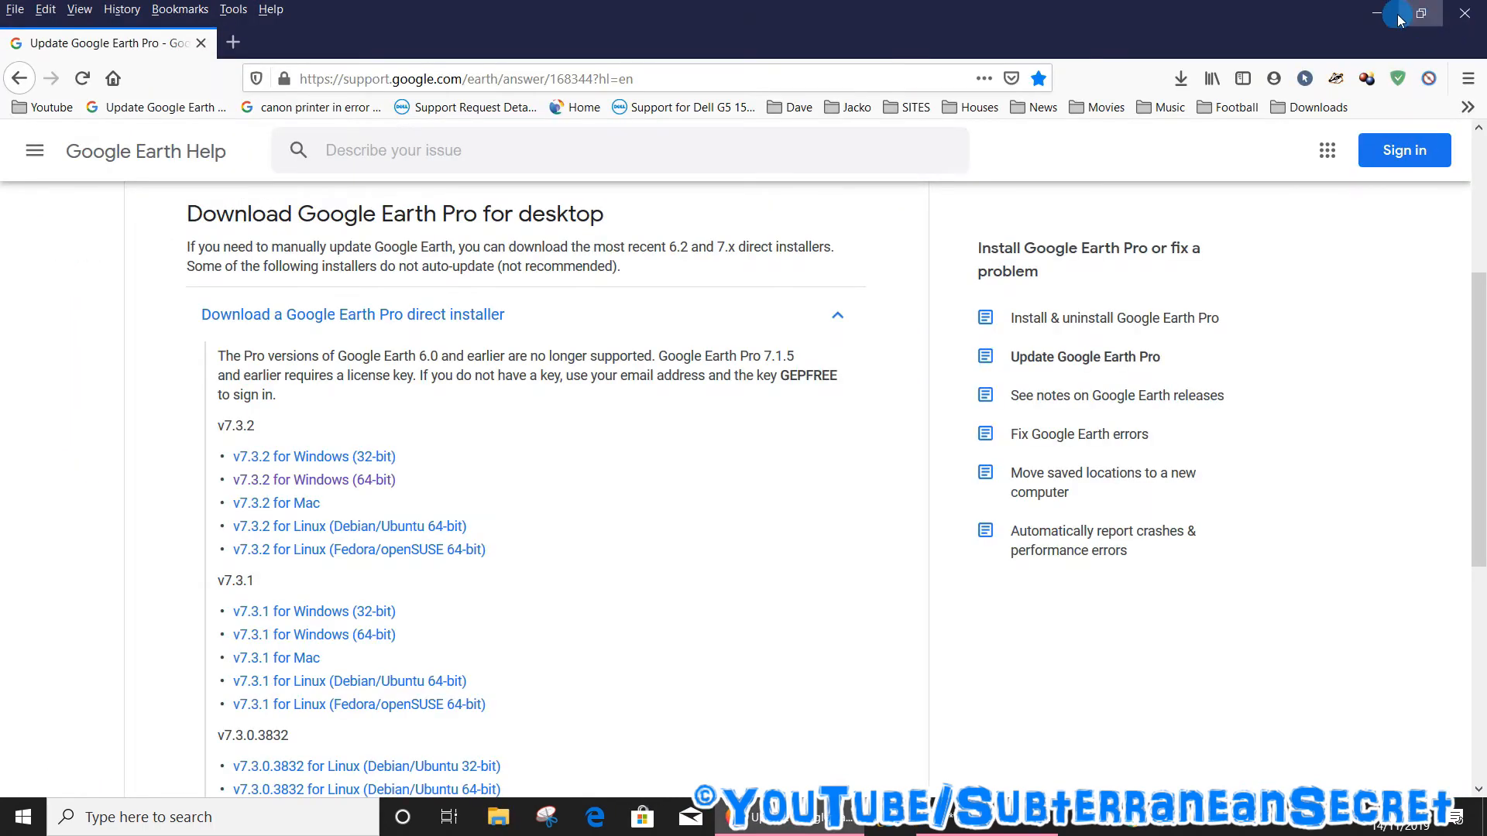
left_click(1381, 13)
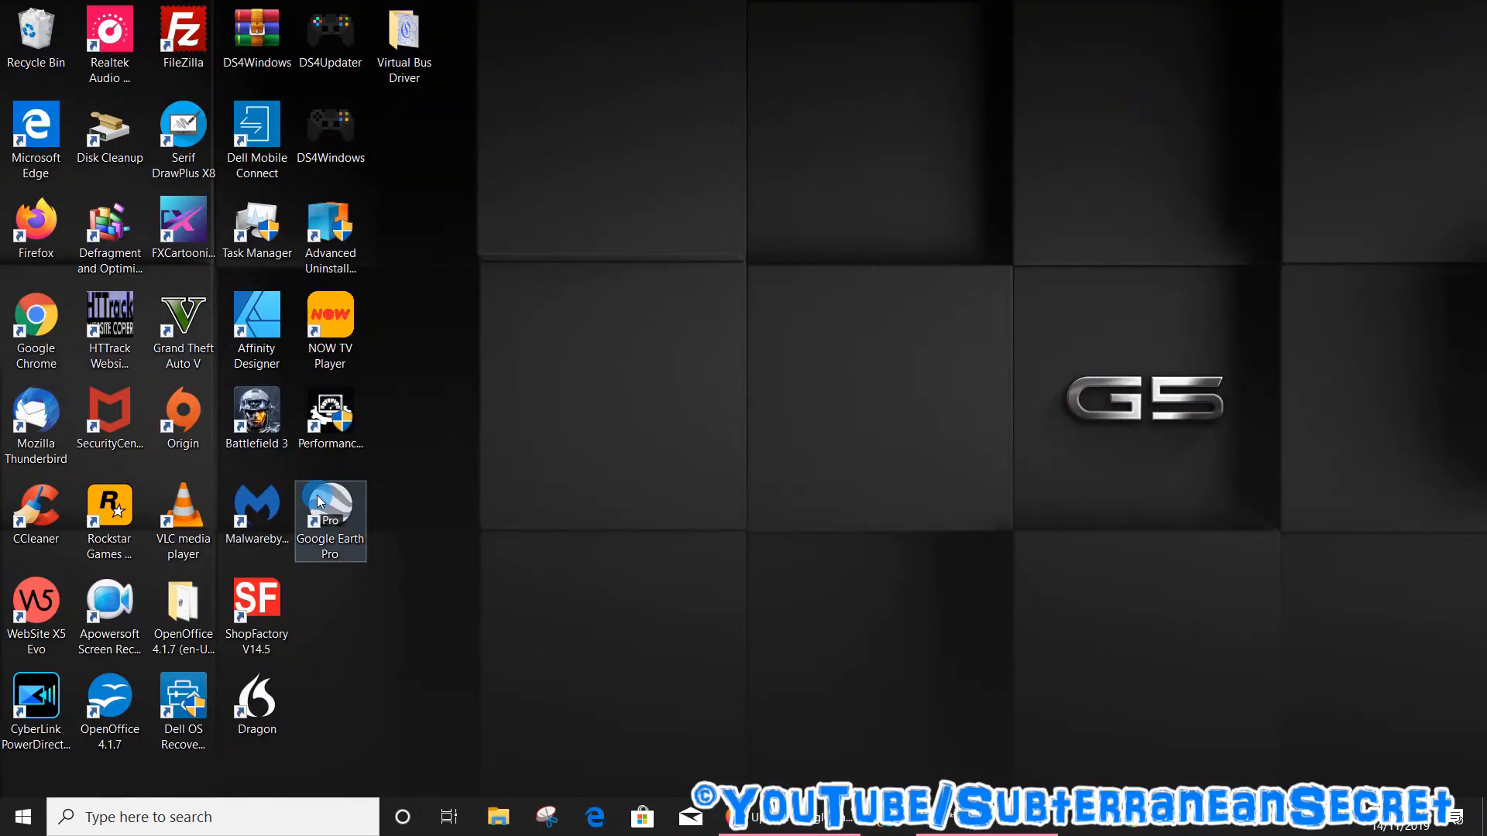
Launch Google Earth Pro from its new desktop shortcut.
double_click(329, 498)
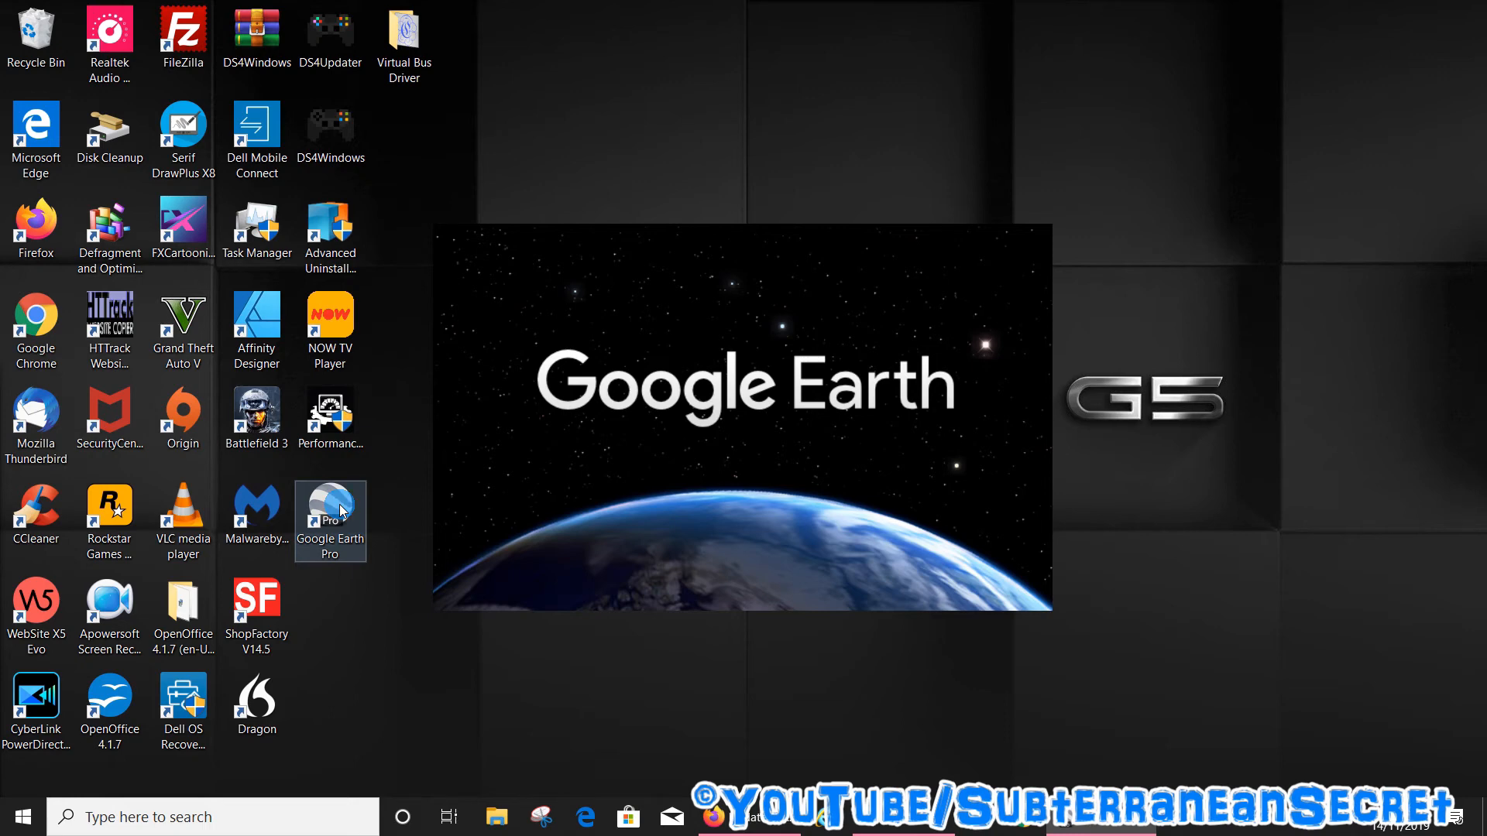
double_click(329, 498)
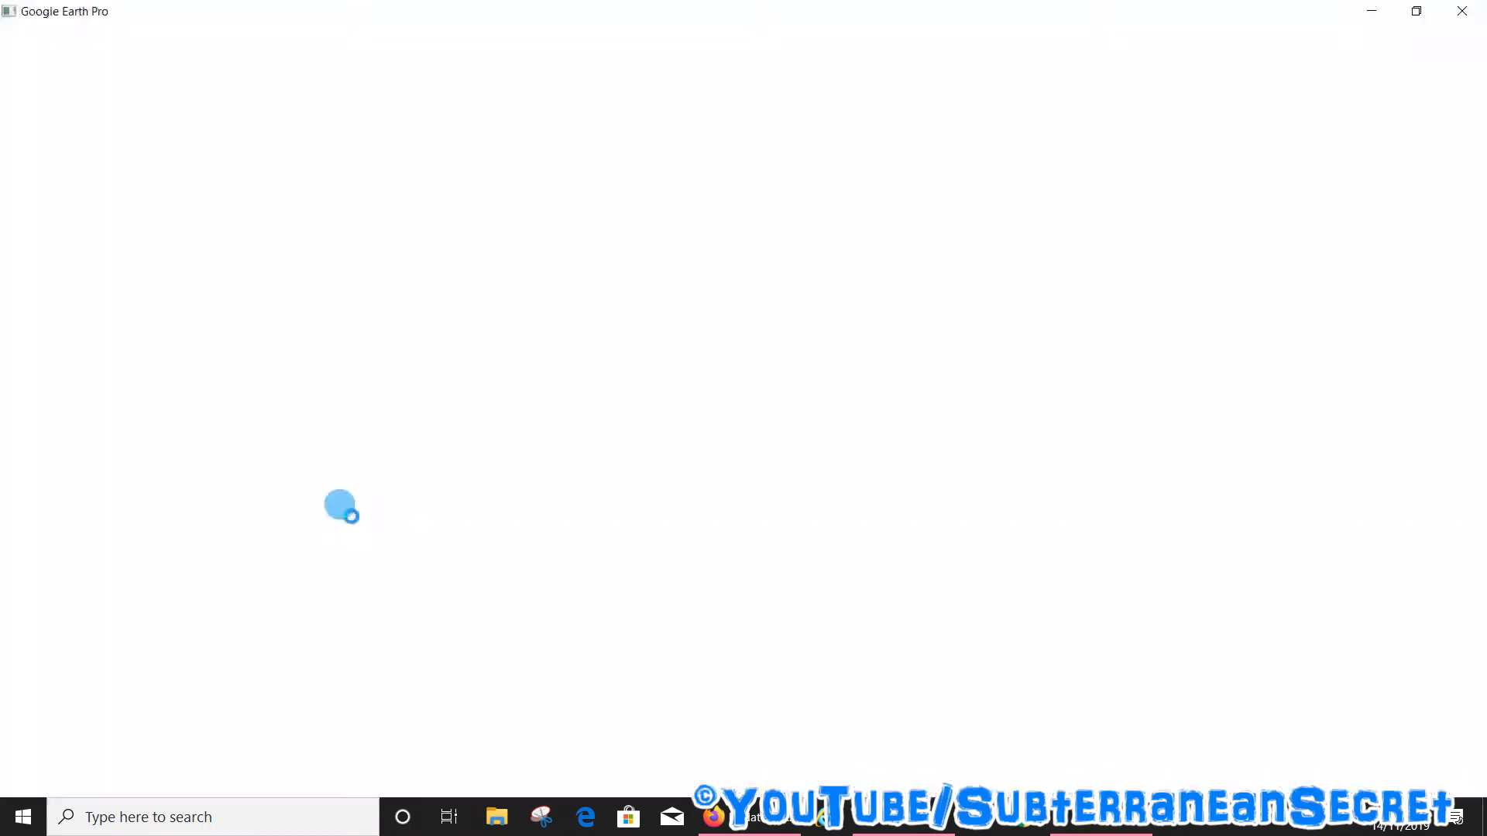